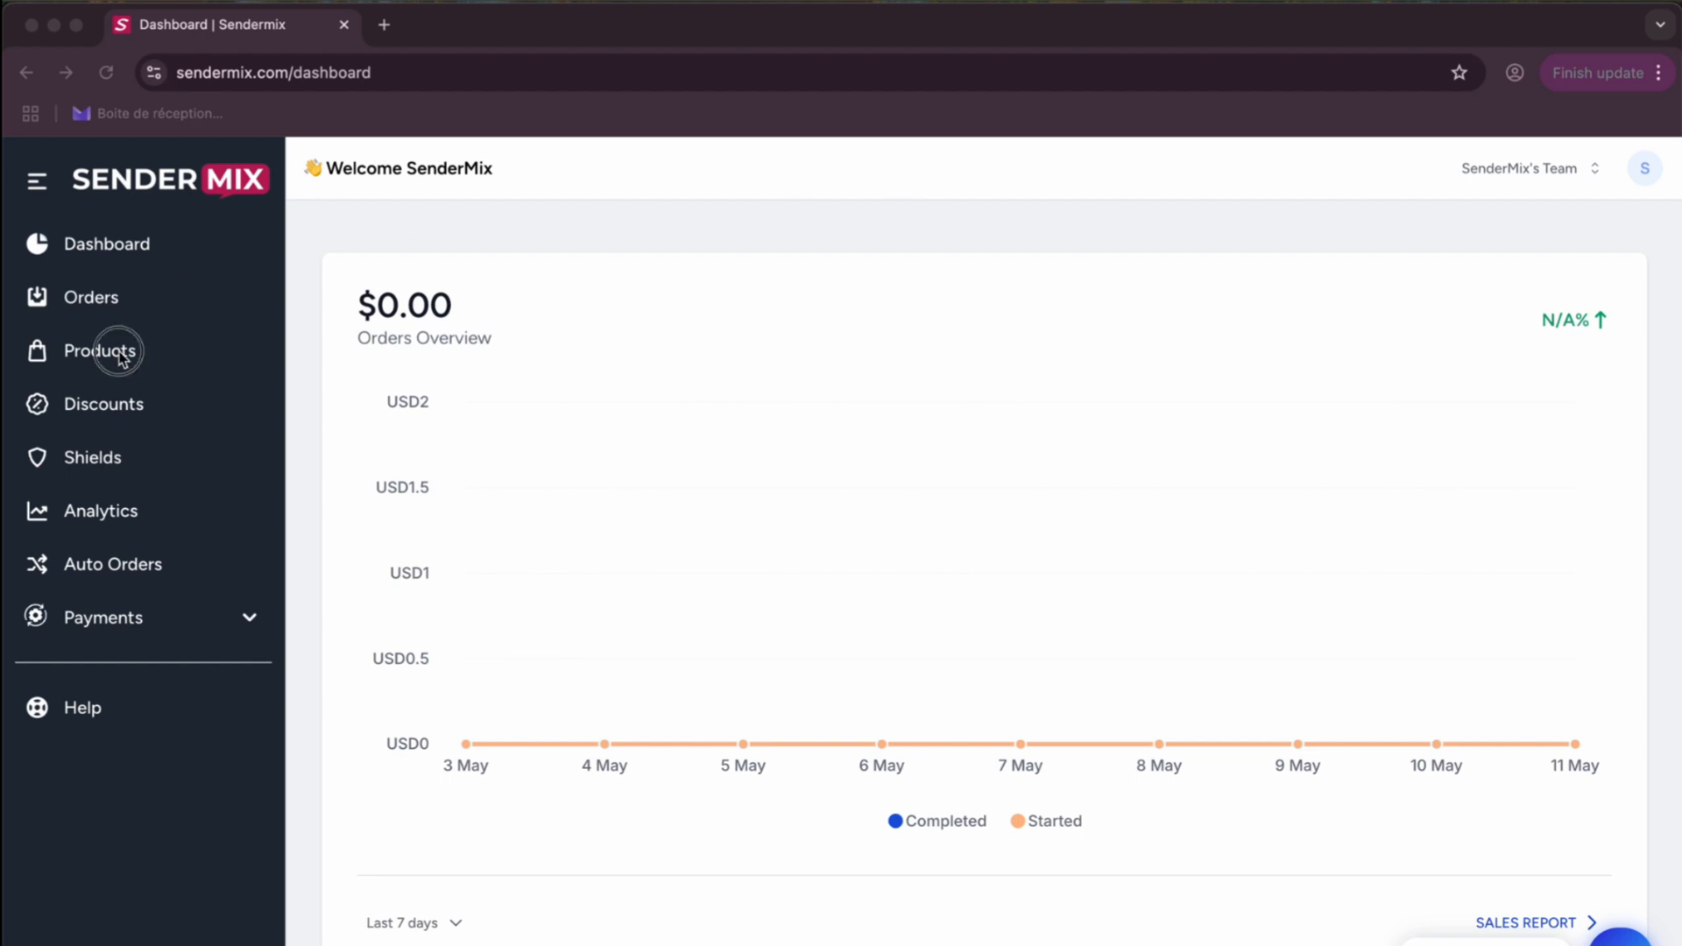
Copy Product 1's shareable checkout page link from the Products list
left_click(102, 350)
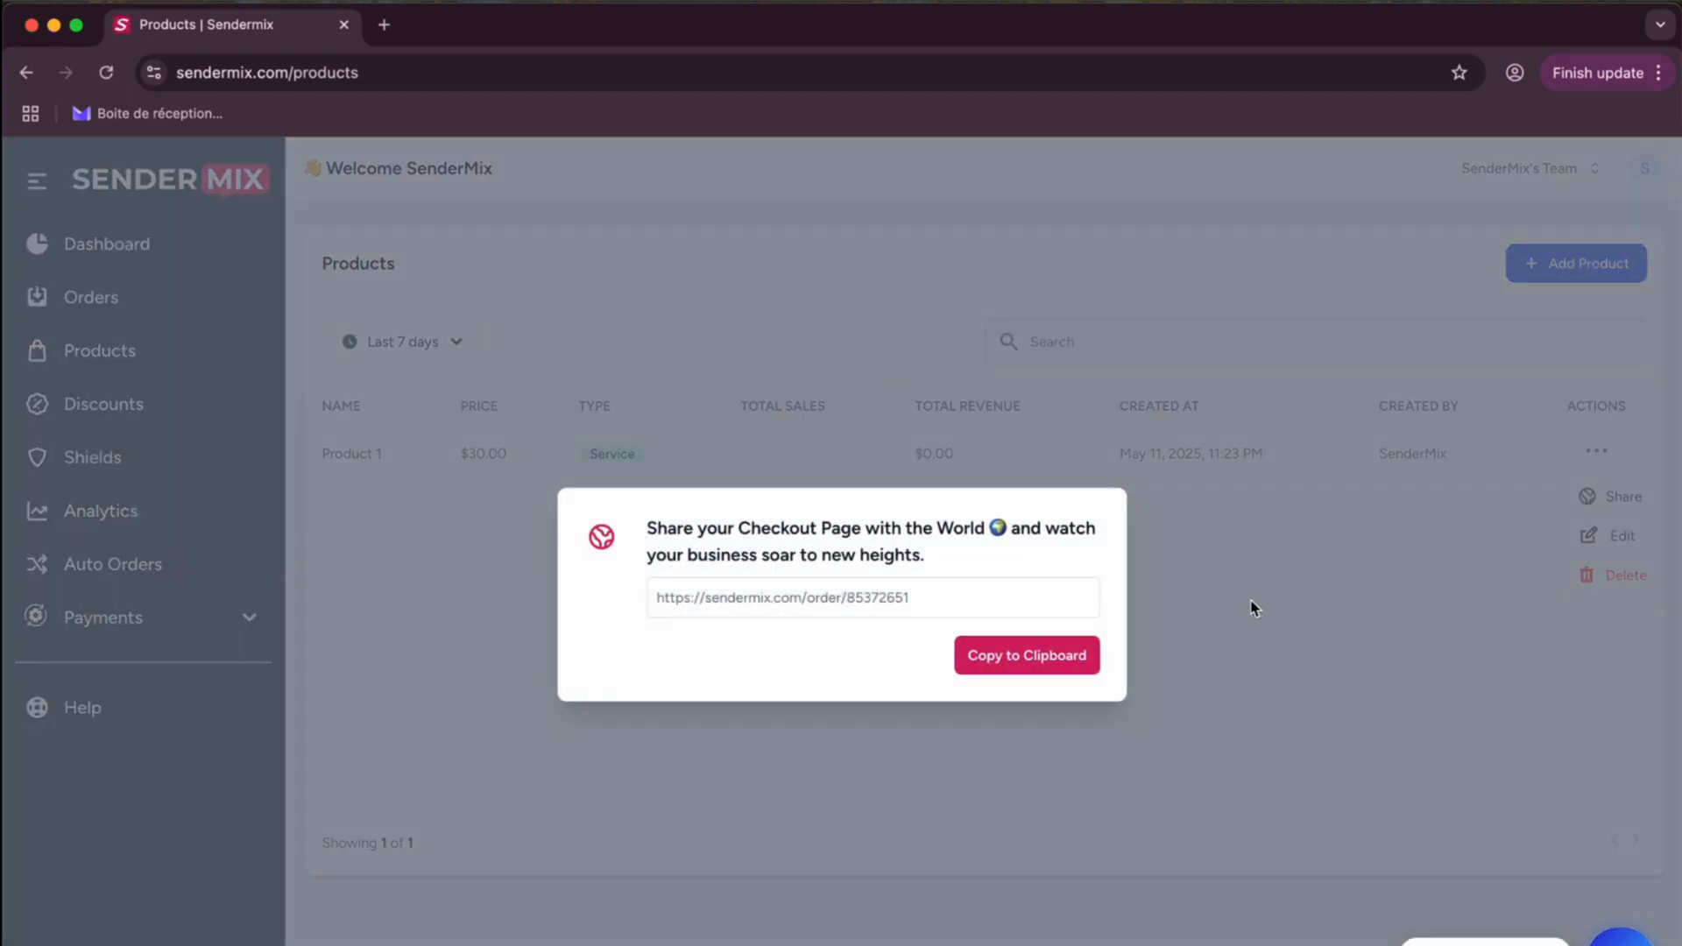
left_click(1025, 654)
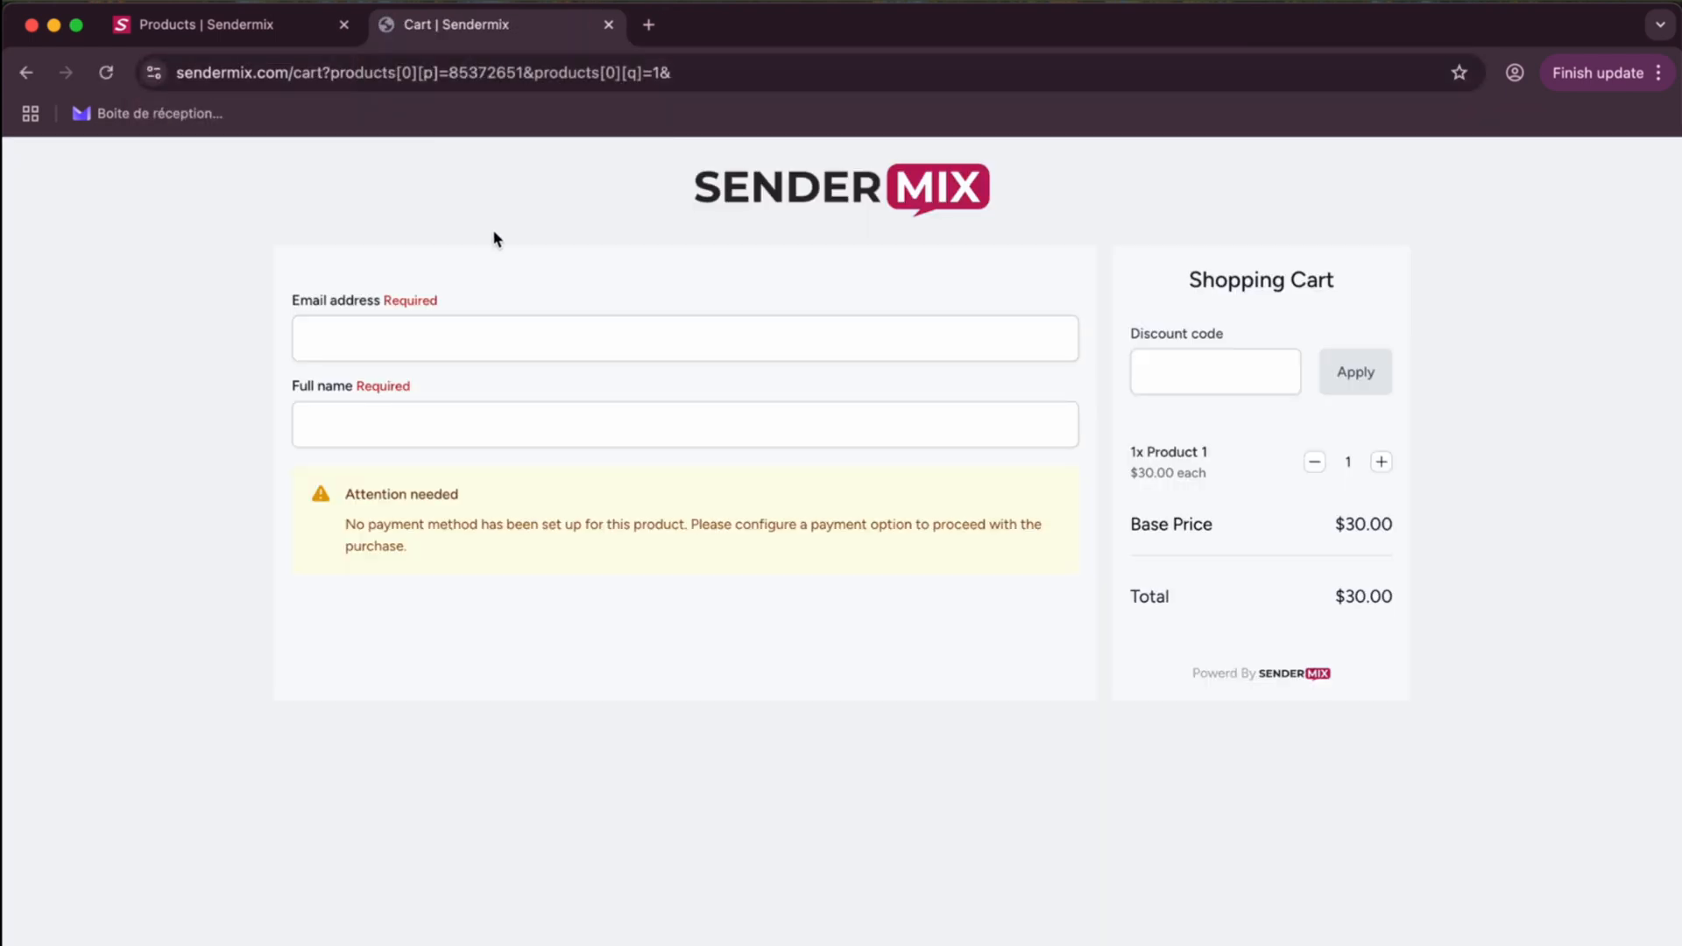
Inspect Product 1's checkout form, trying the Email address and Full name fields
left_click(684, 338)
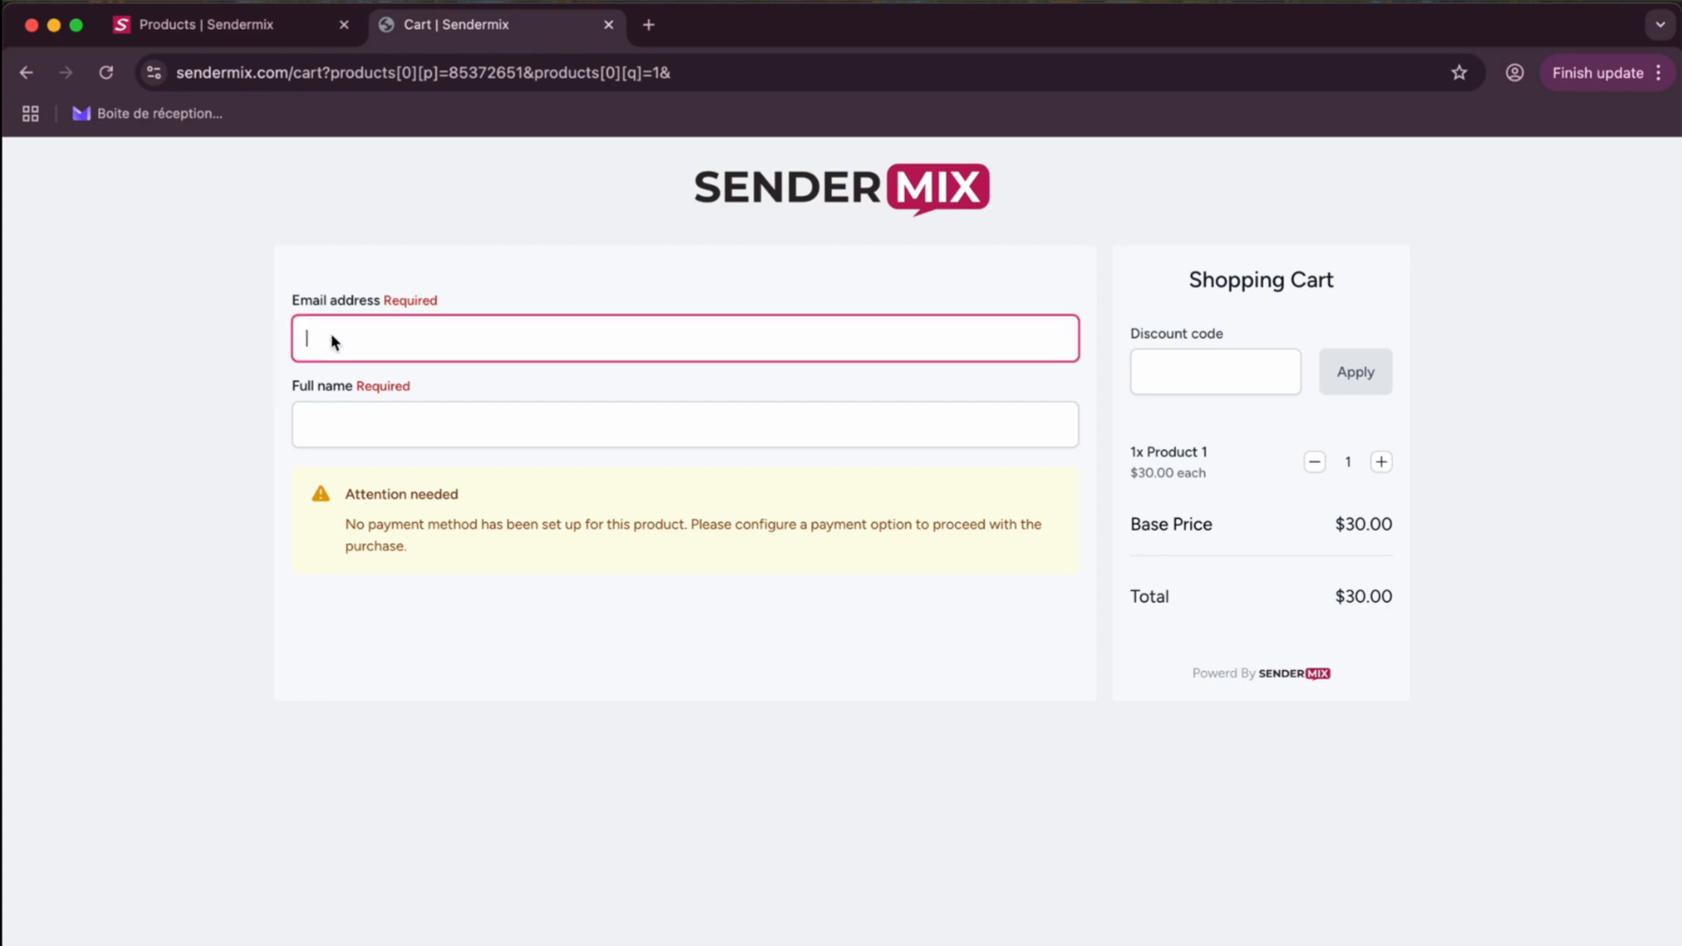
left_click(685, 423)
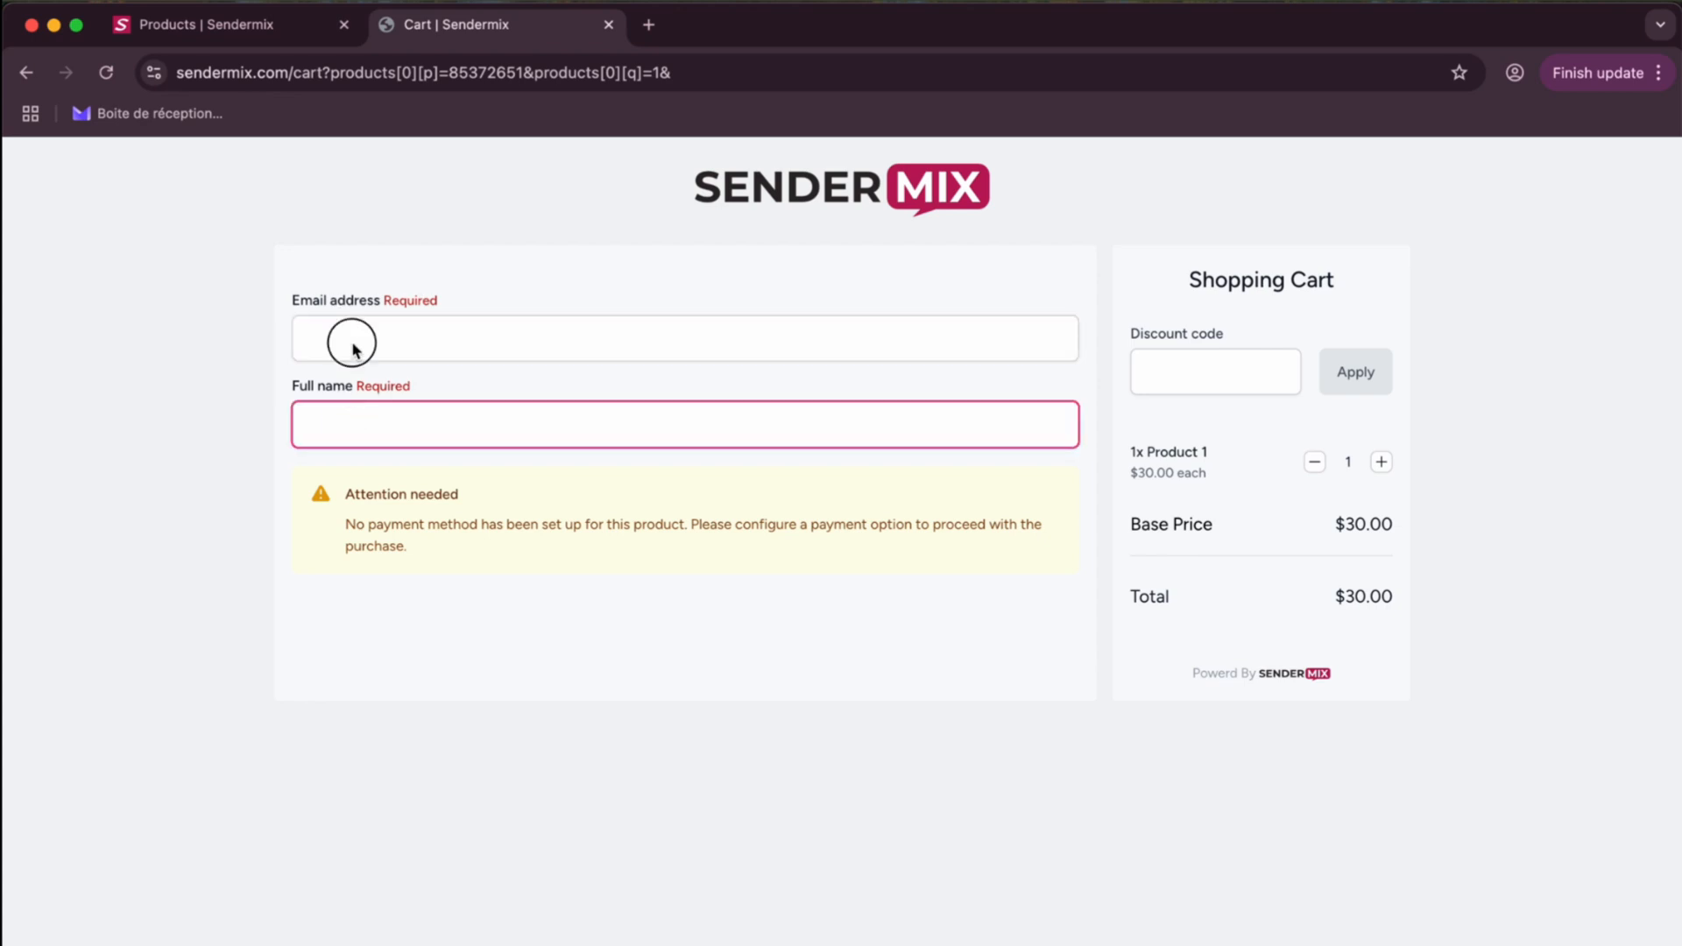
left_click(684, 338)
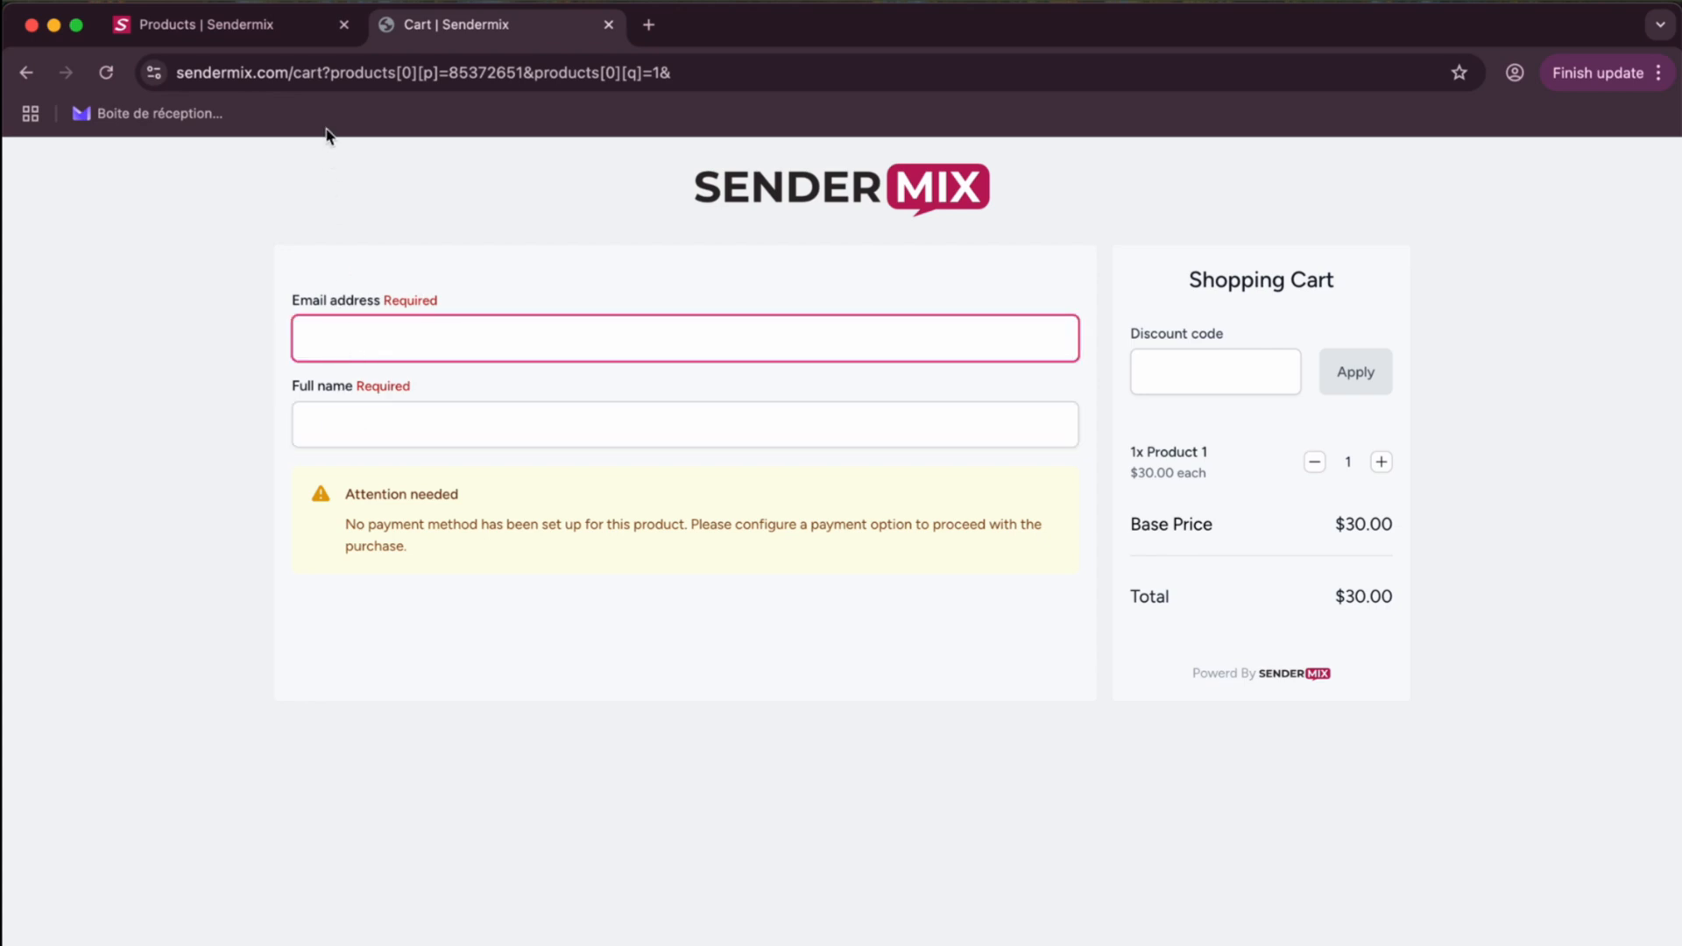
mouse_move(231, 23)
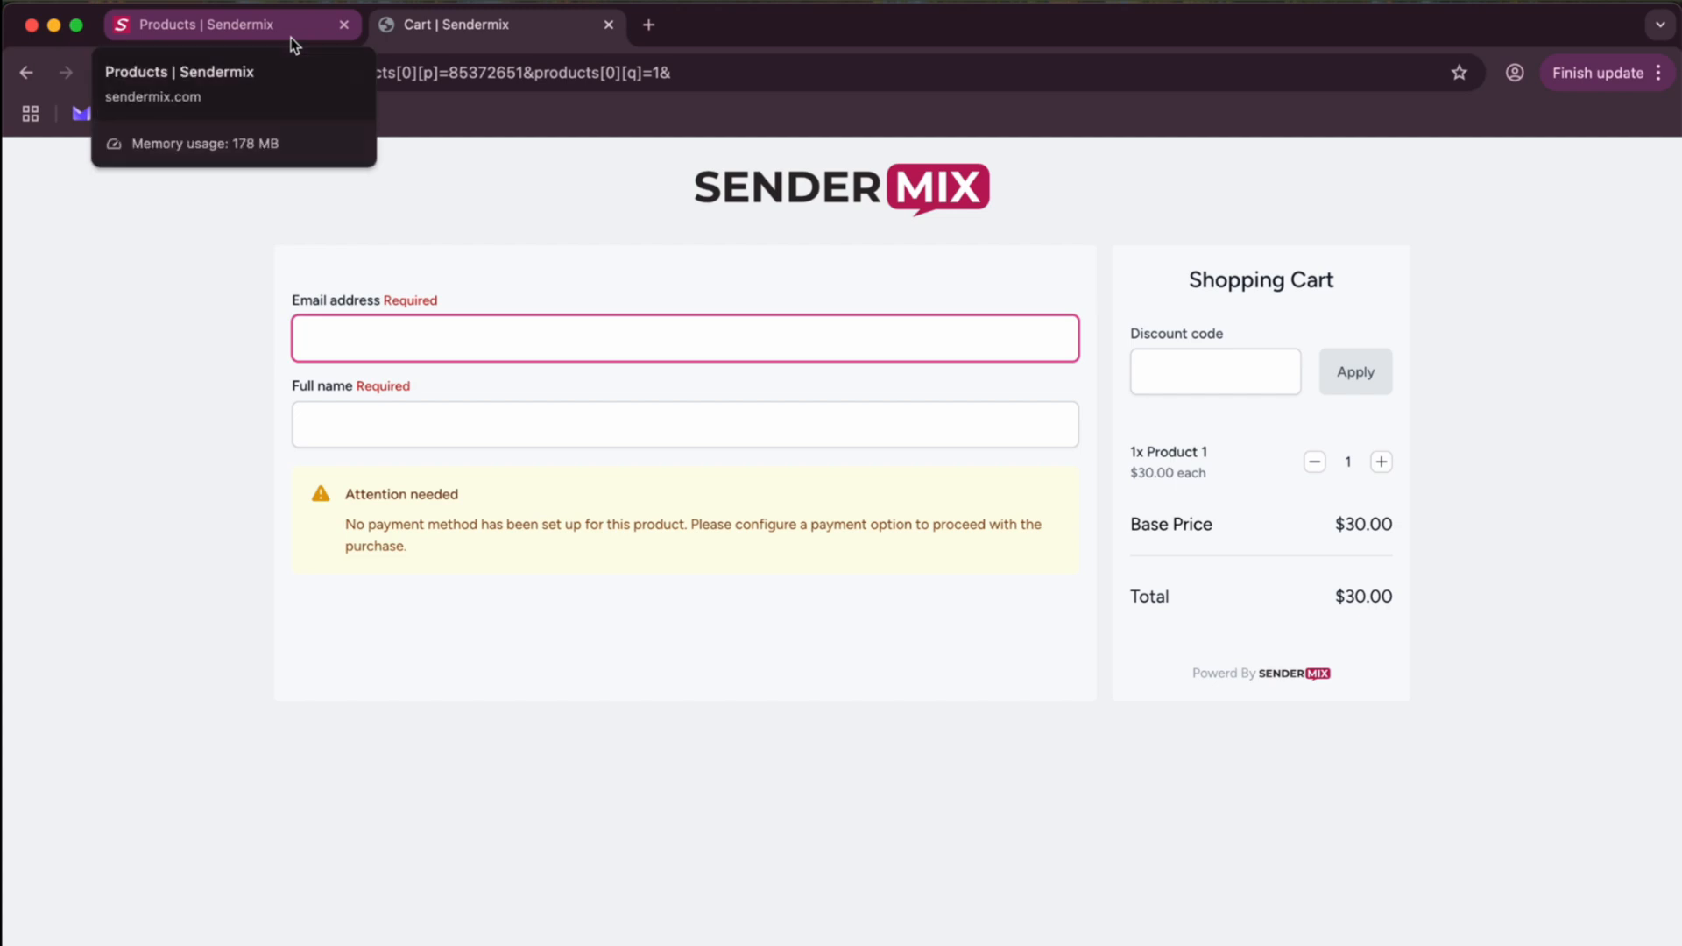
Return to the admin tab and open Checkout Fields in Settings
left_click(214, 23)
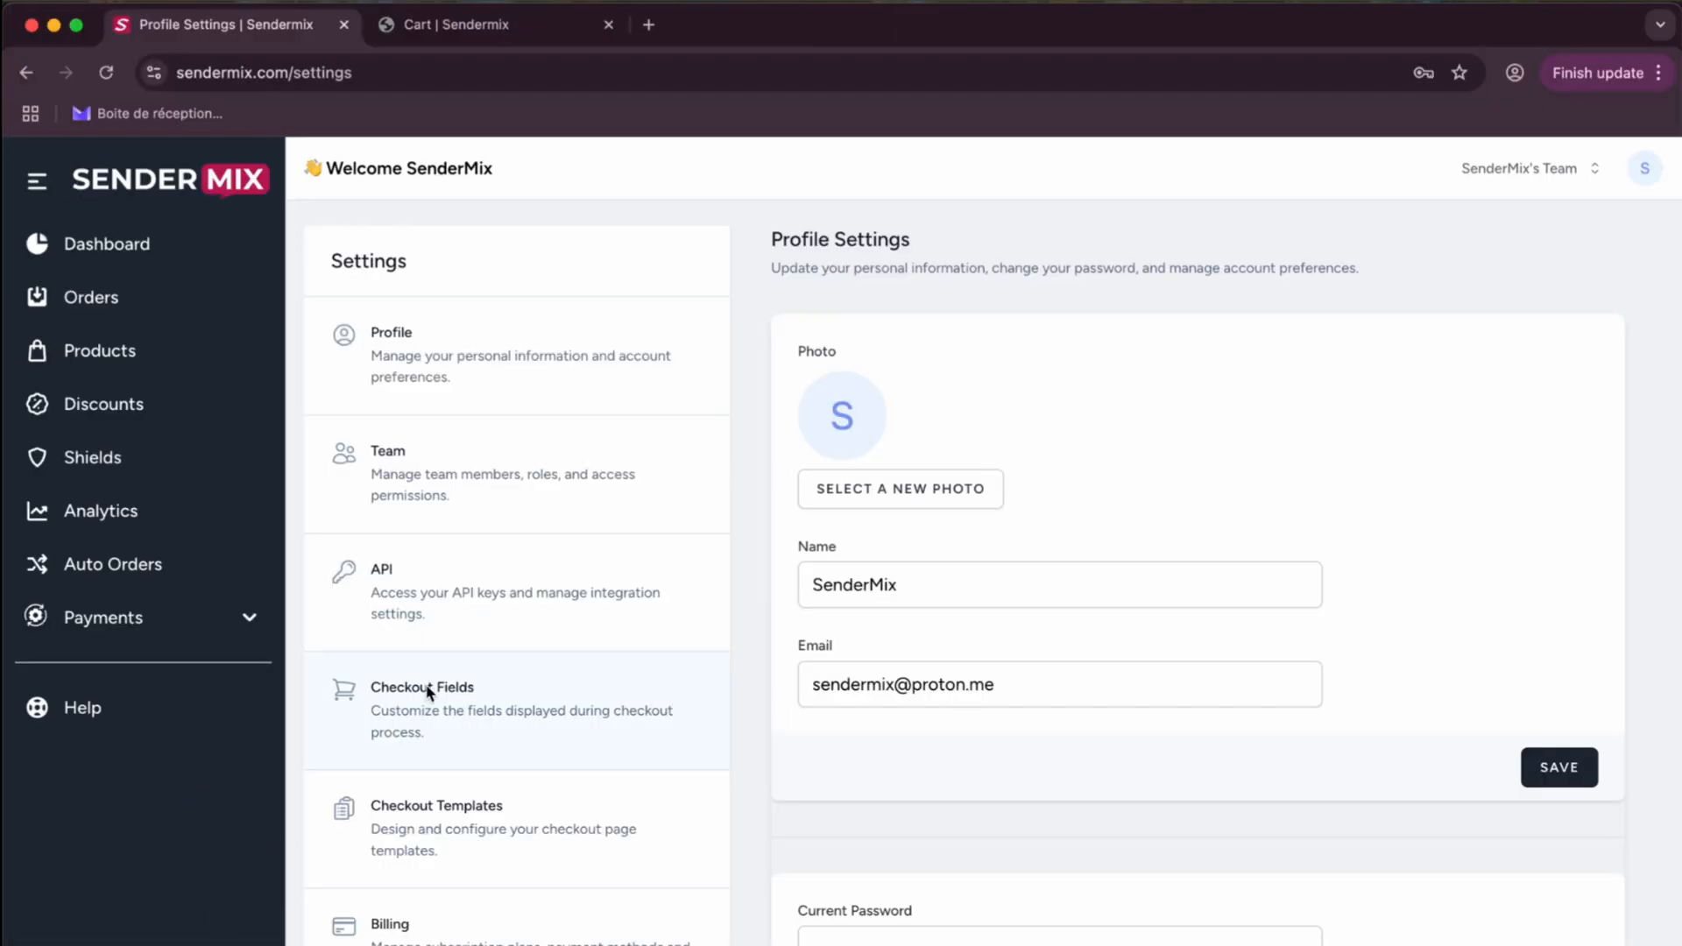
scroll("down", 3)
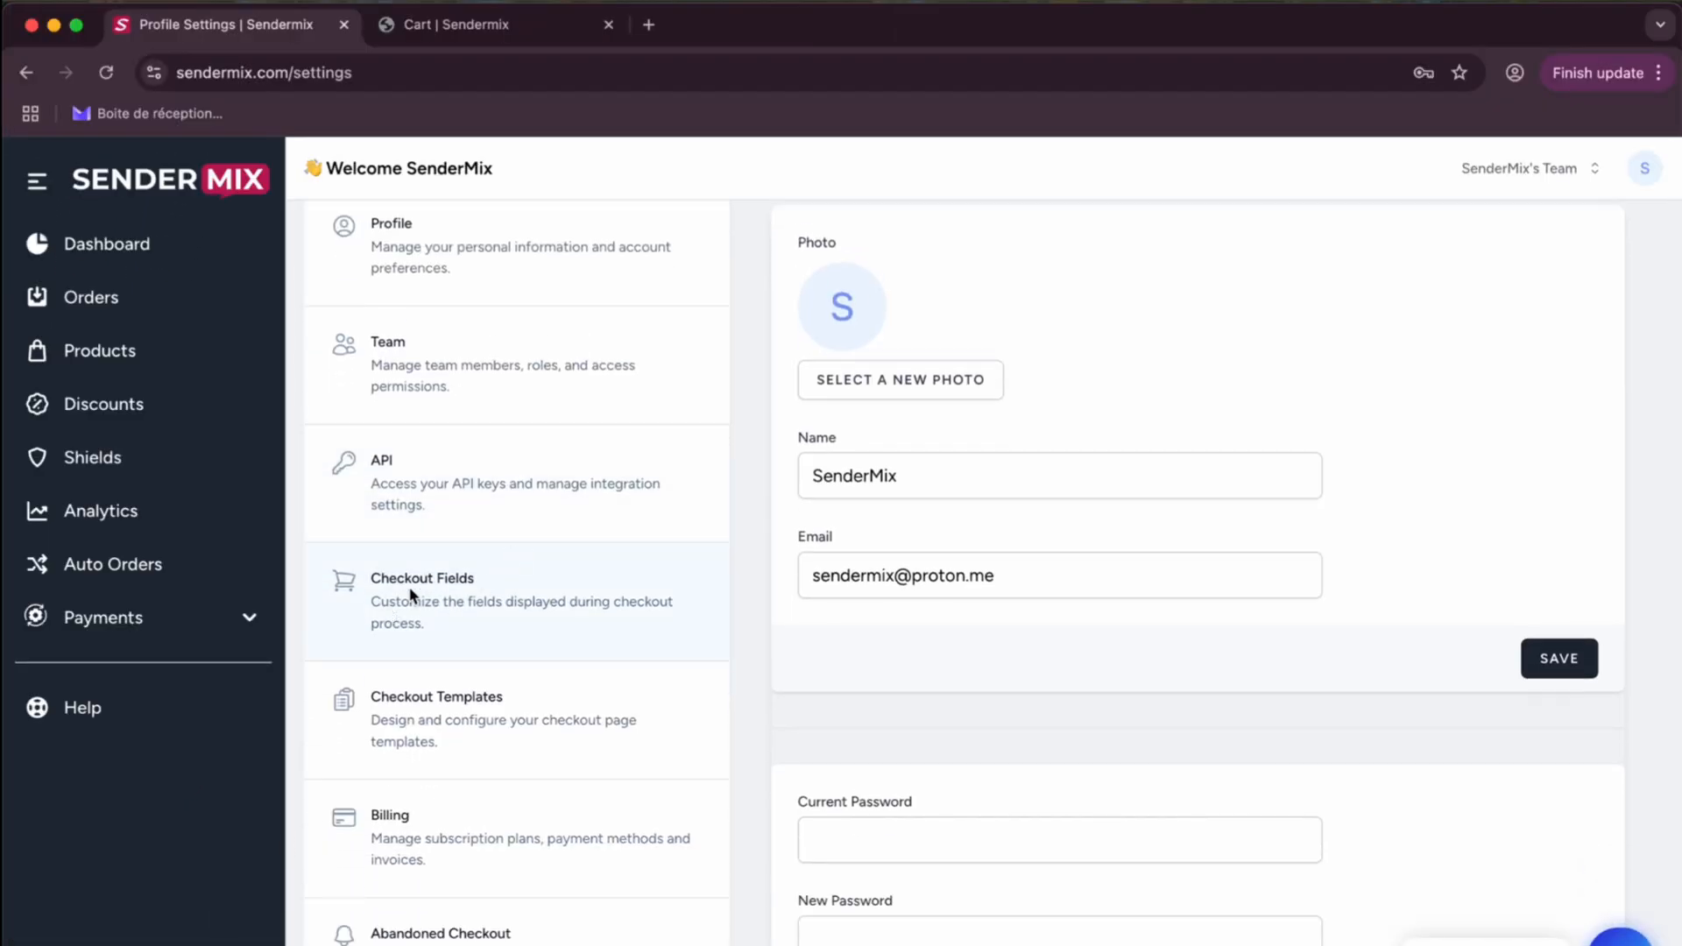
left_click(421, 577)
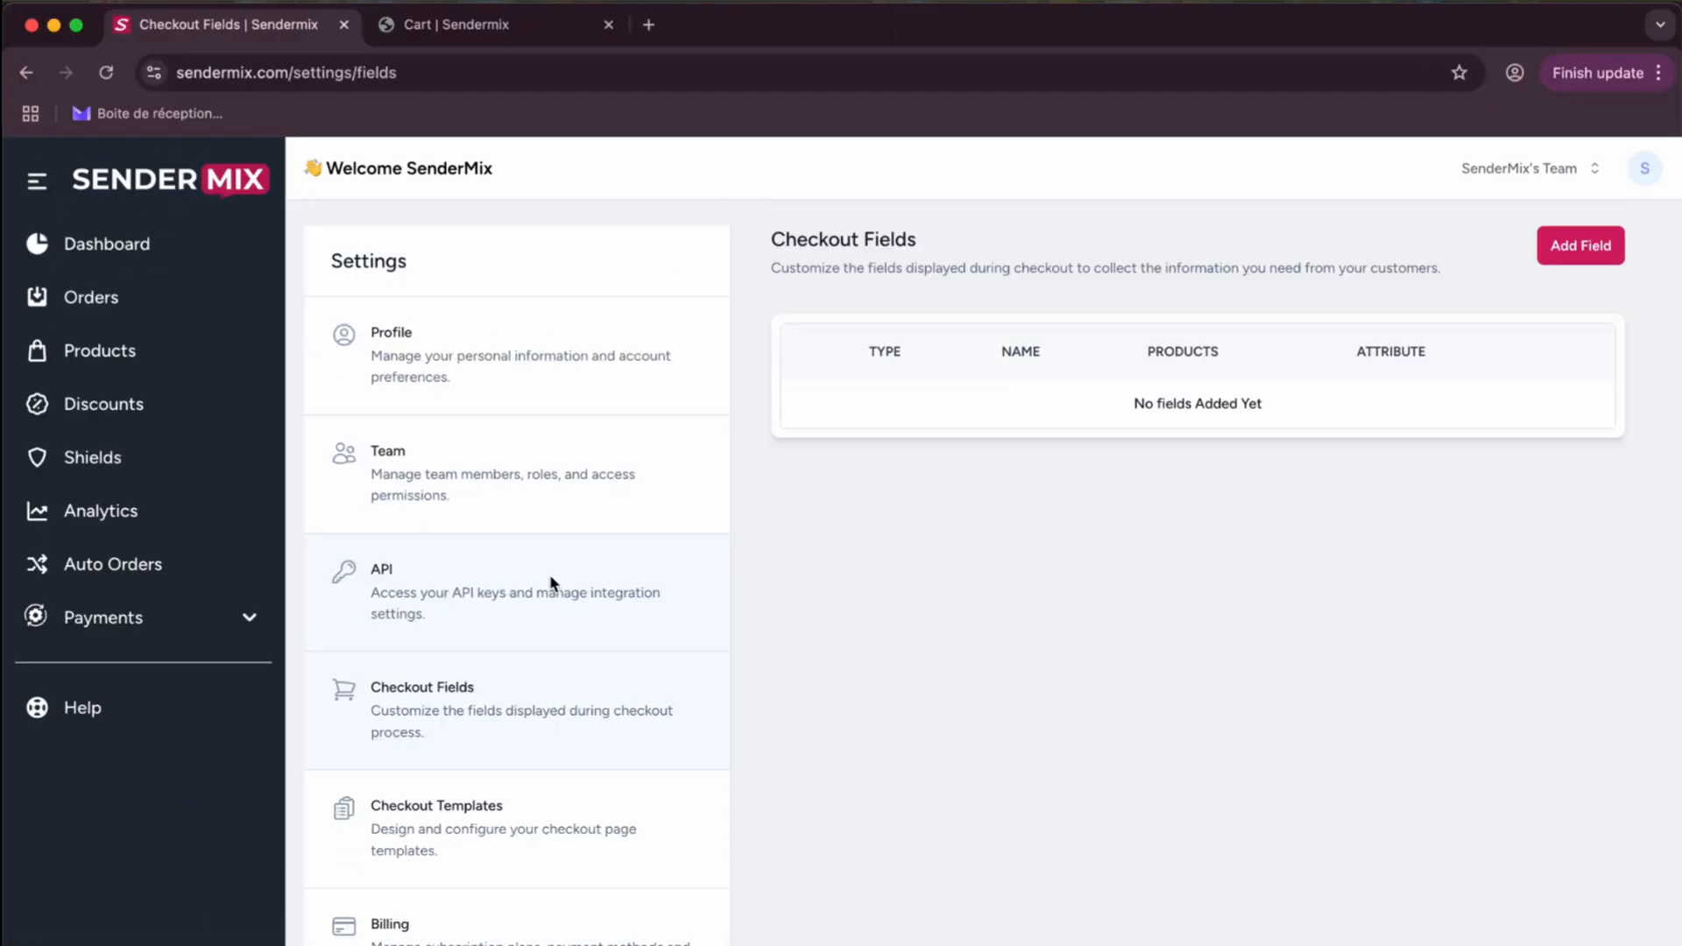
Add a required checkout field named 'Size' with type Text
left_click(1579, 244)
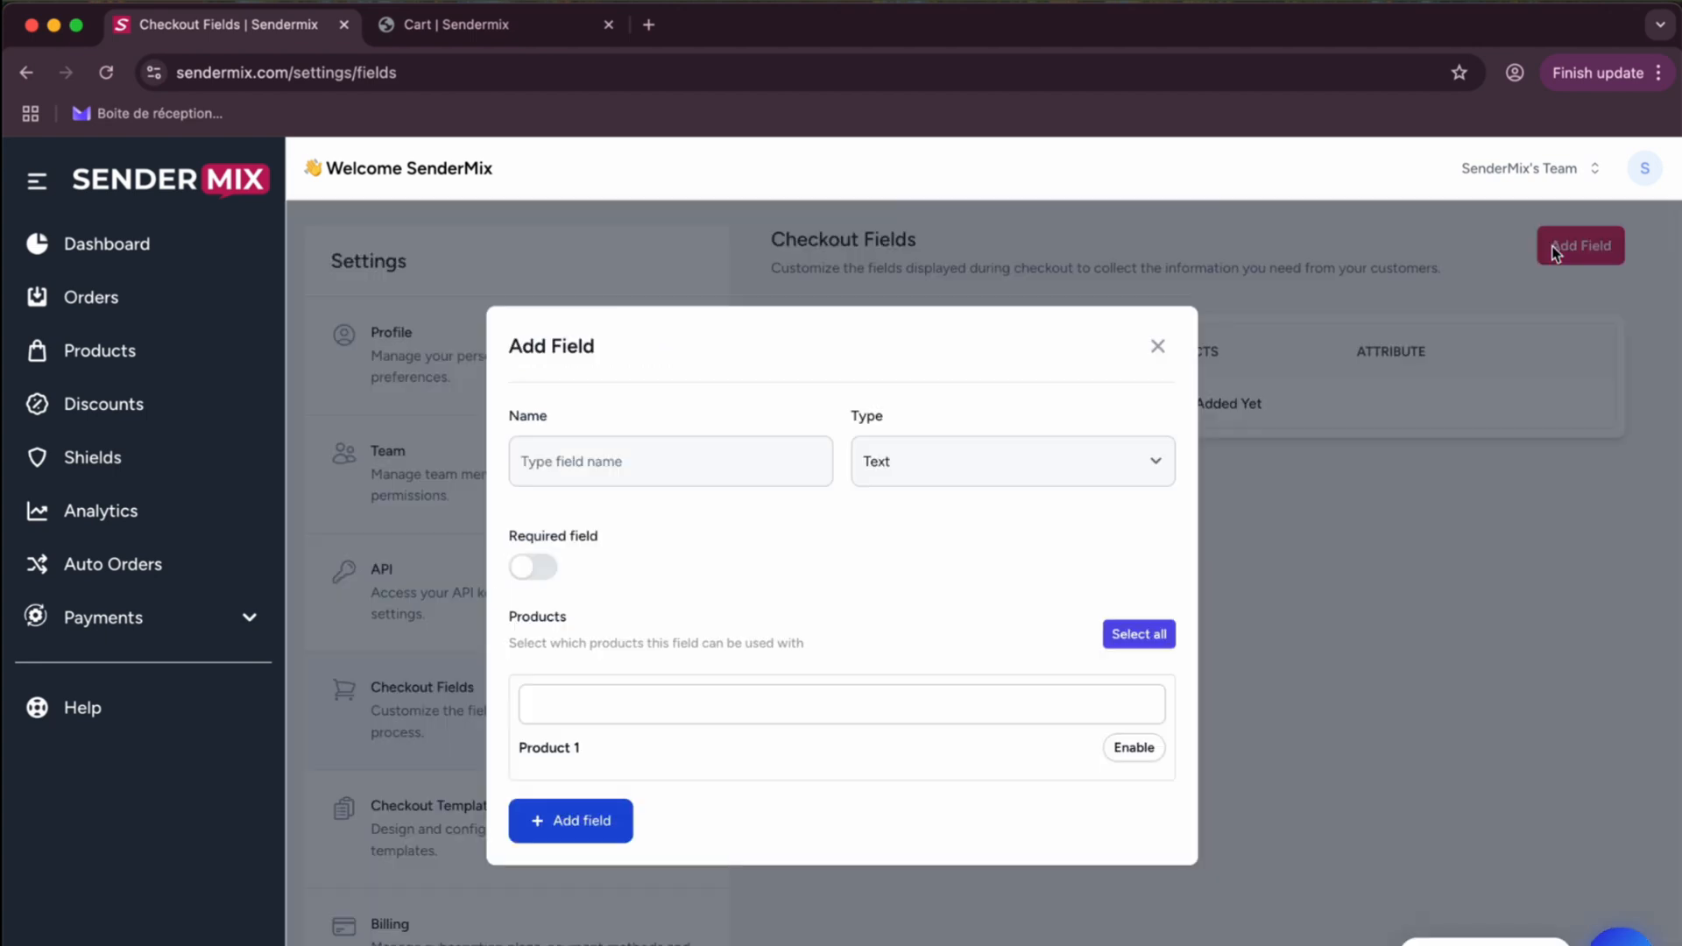
left_click(669, 460)
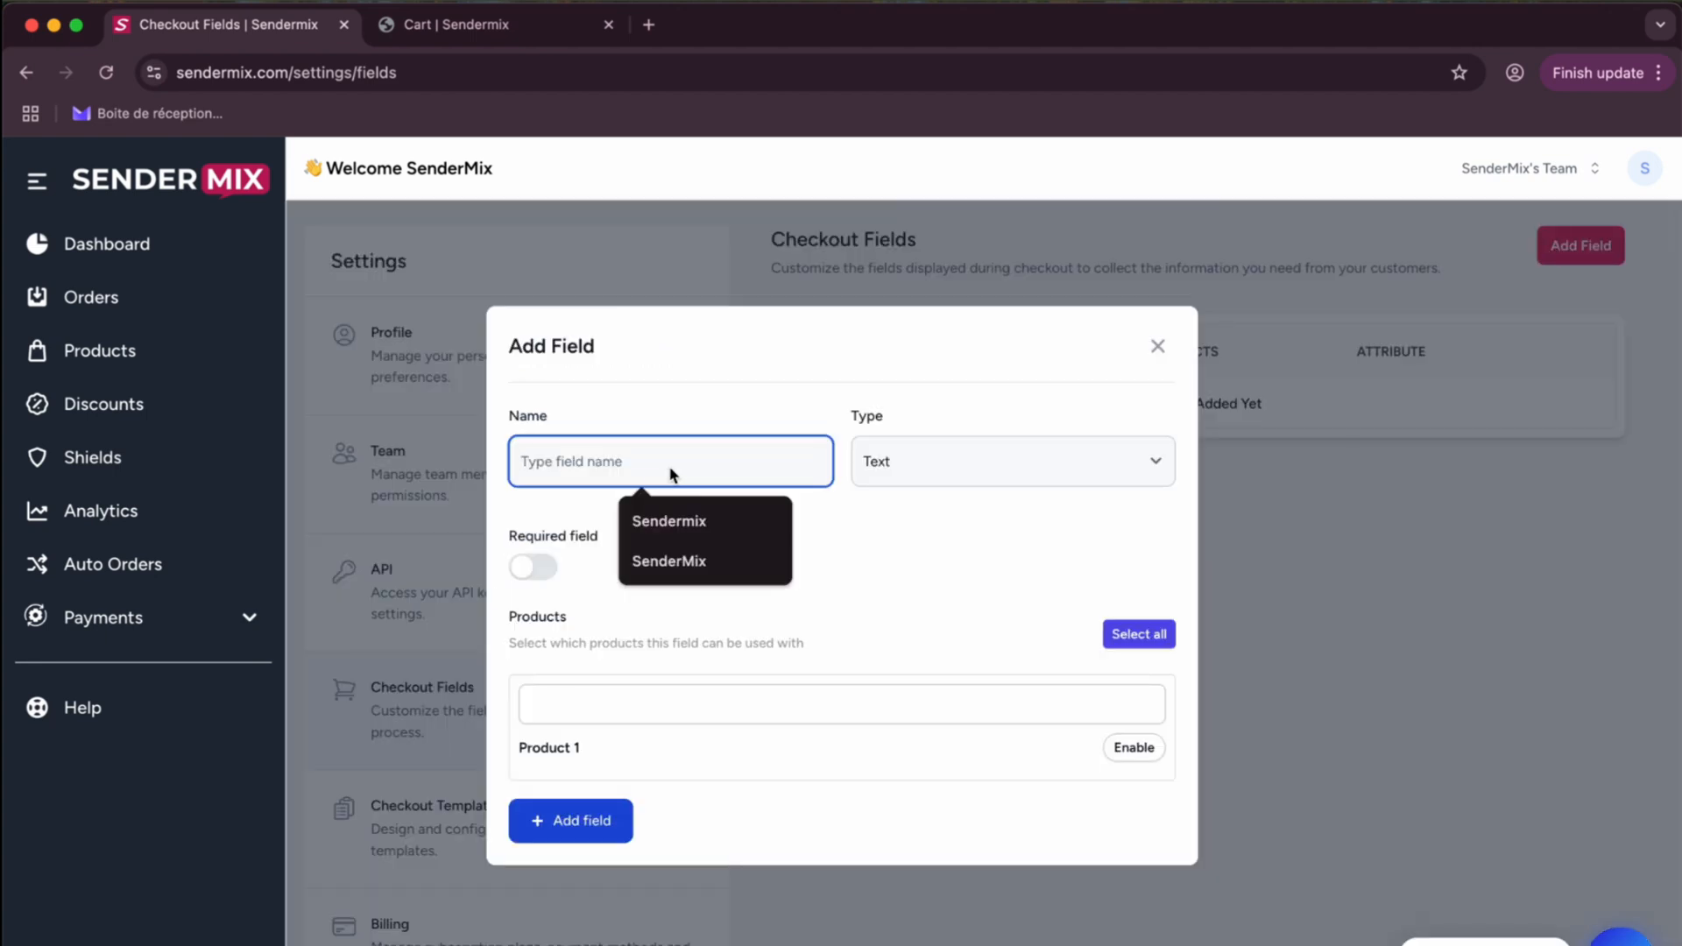
type("Size")
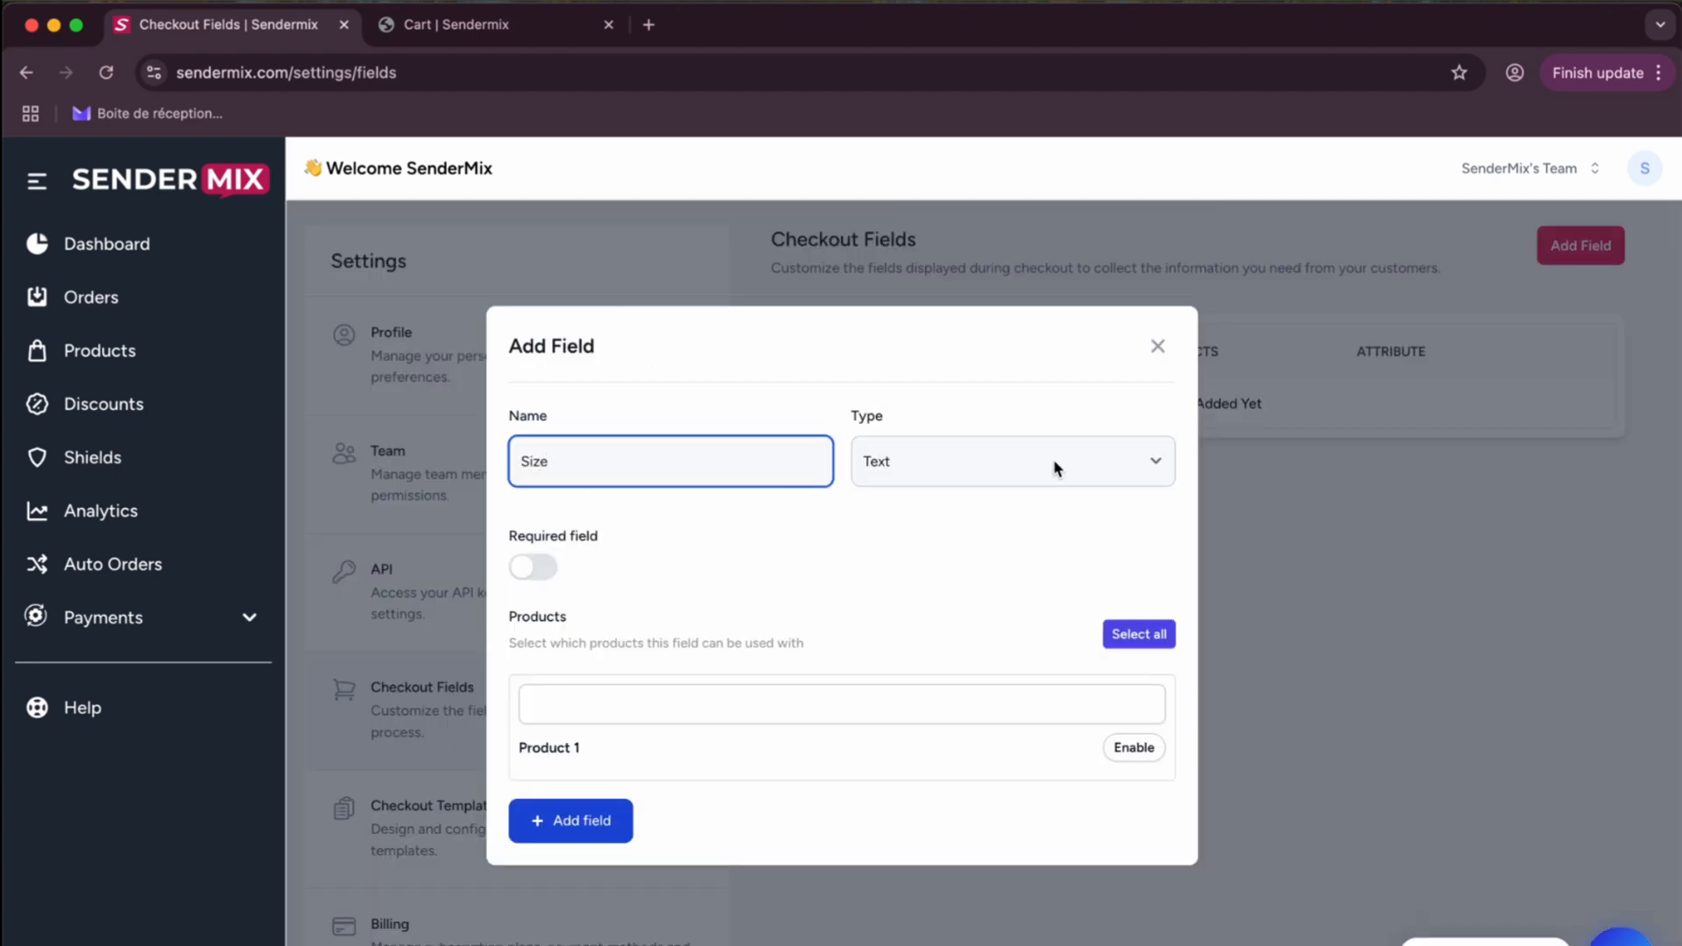
left_click(1009, 462)
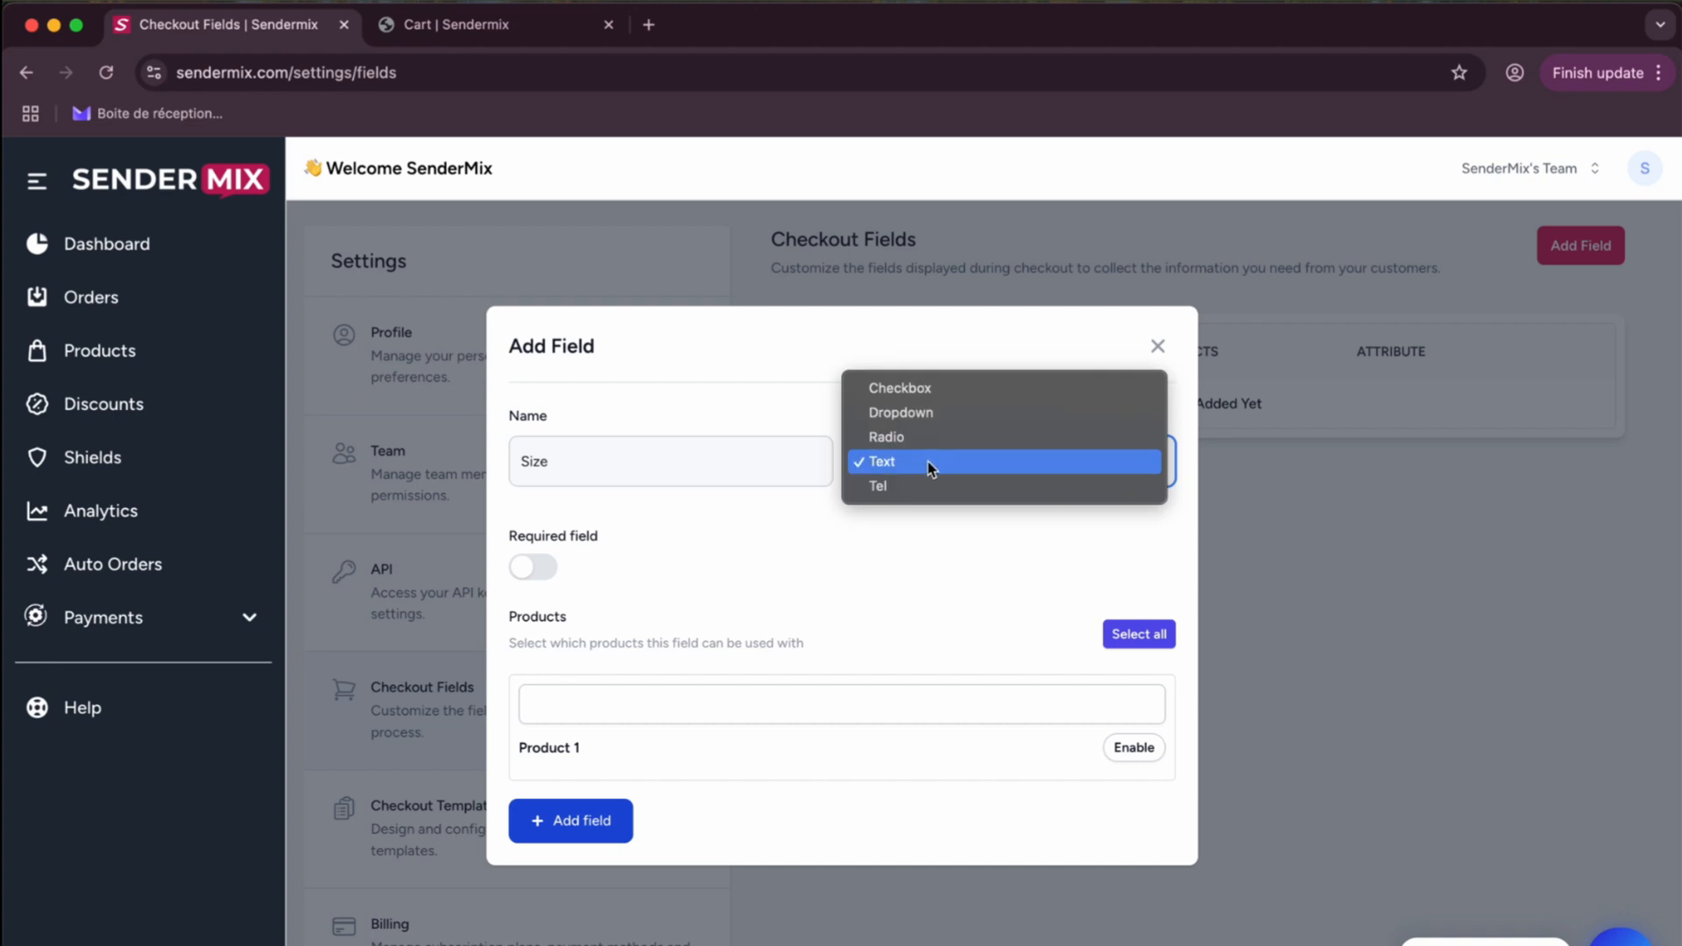
mouse_move(933, 412)
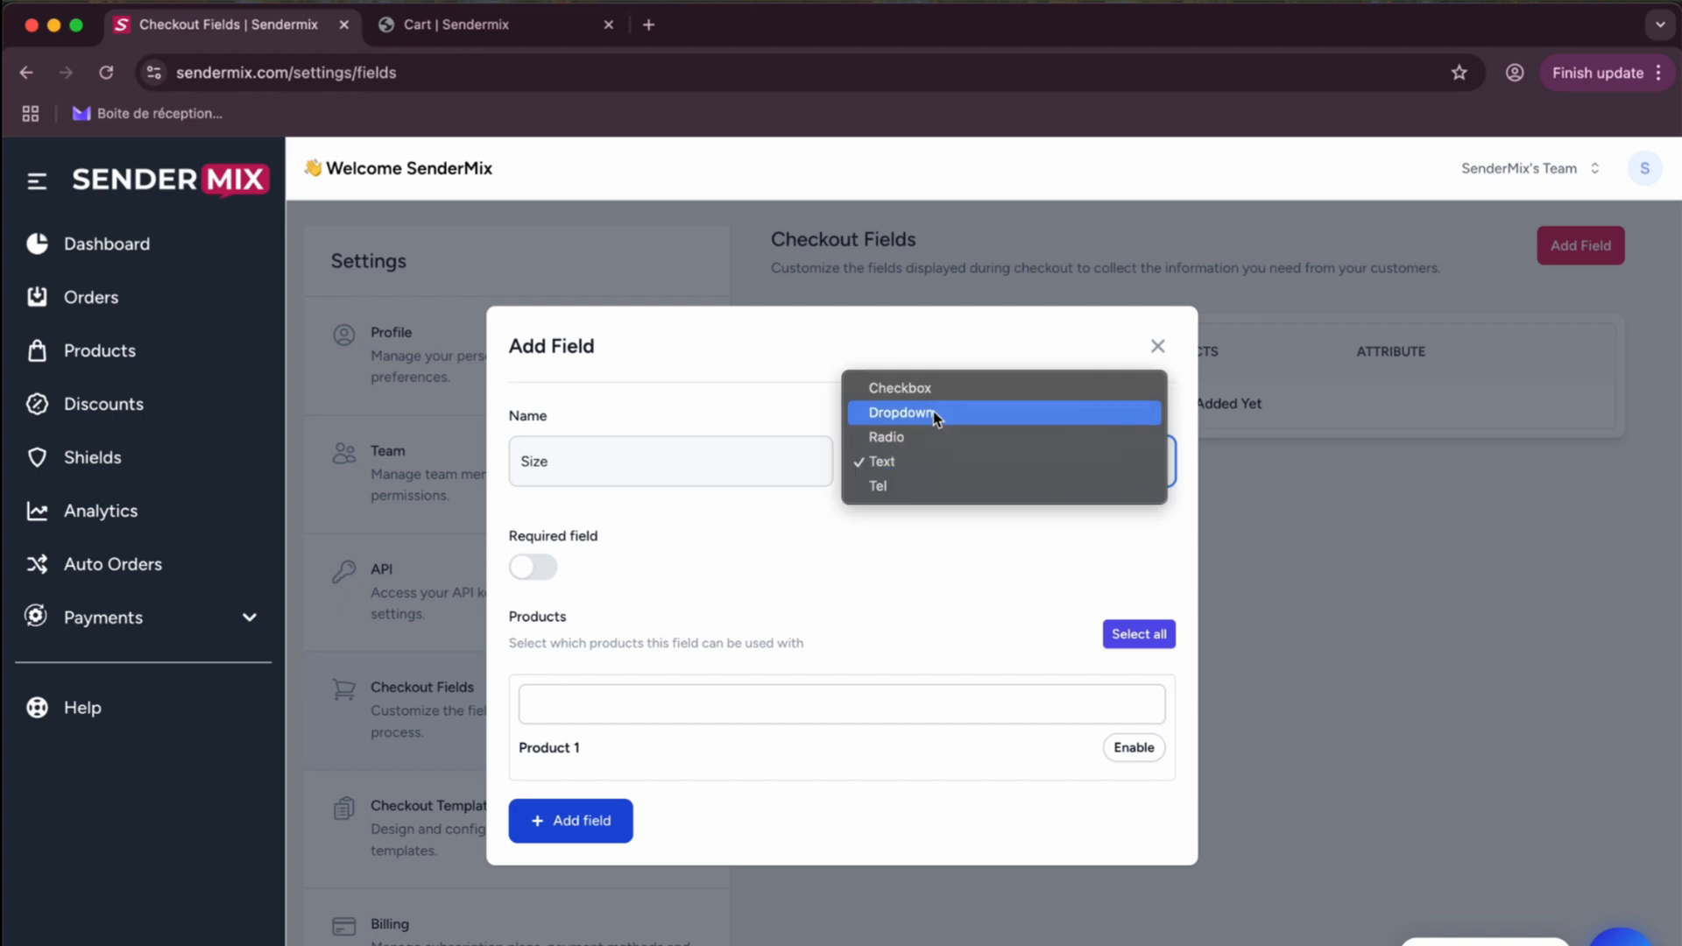
mouse_move(927, 377)
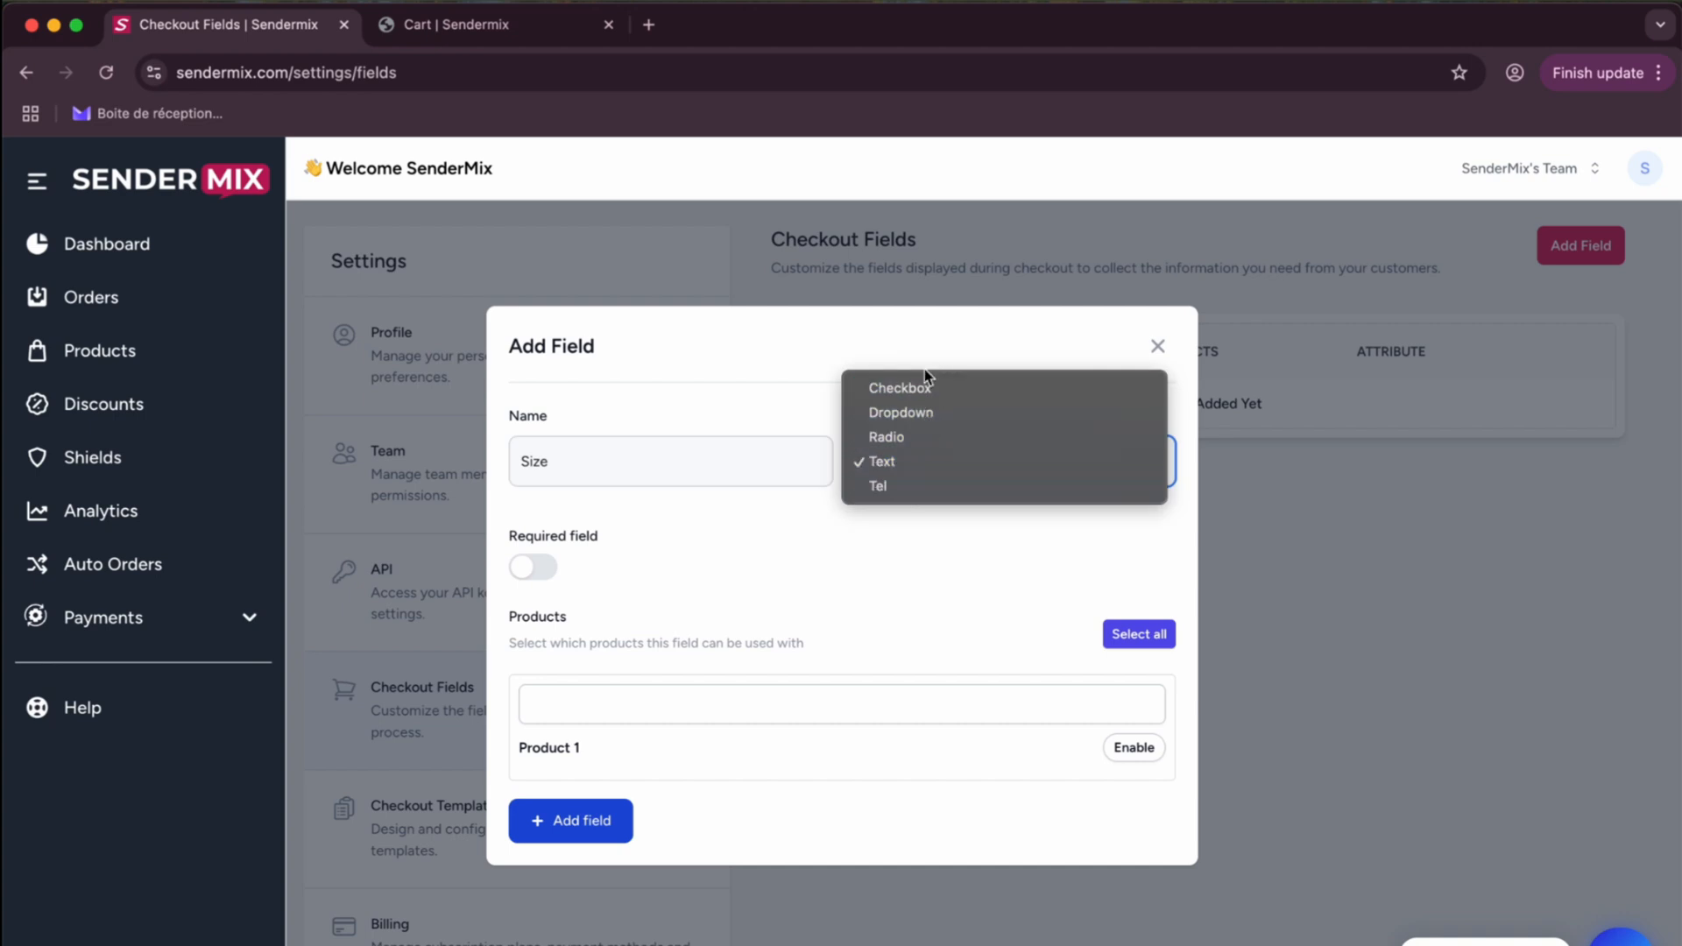
left_click(881, 461)
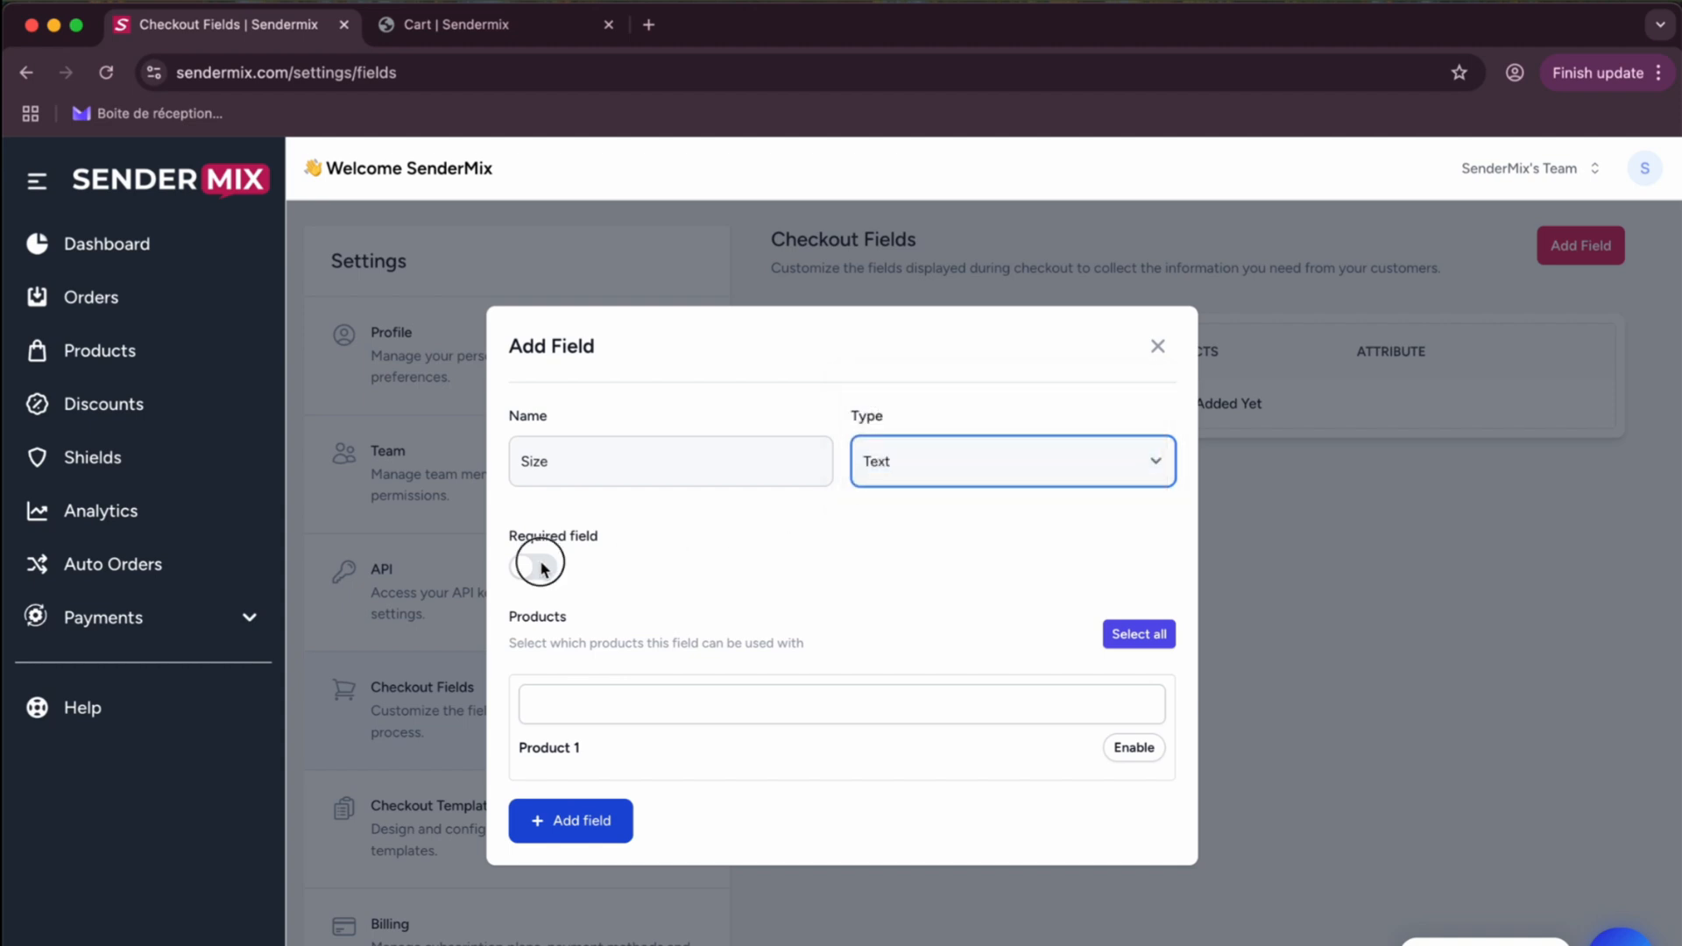
left_click(534, 567)
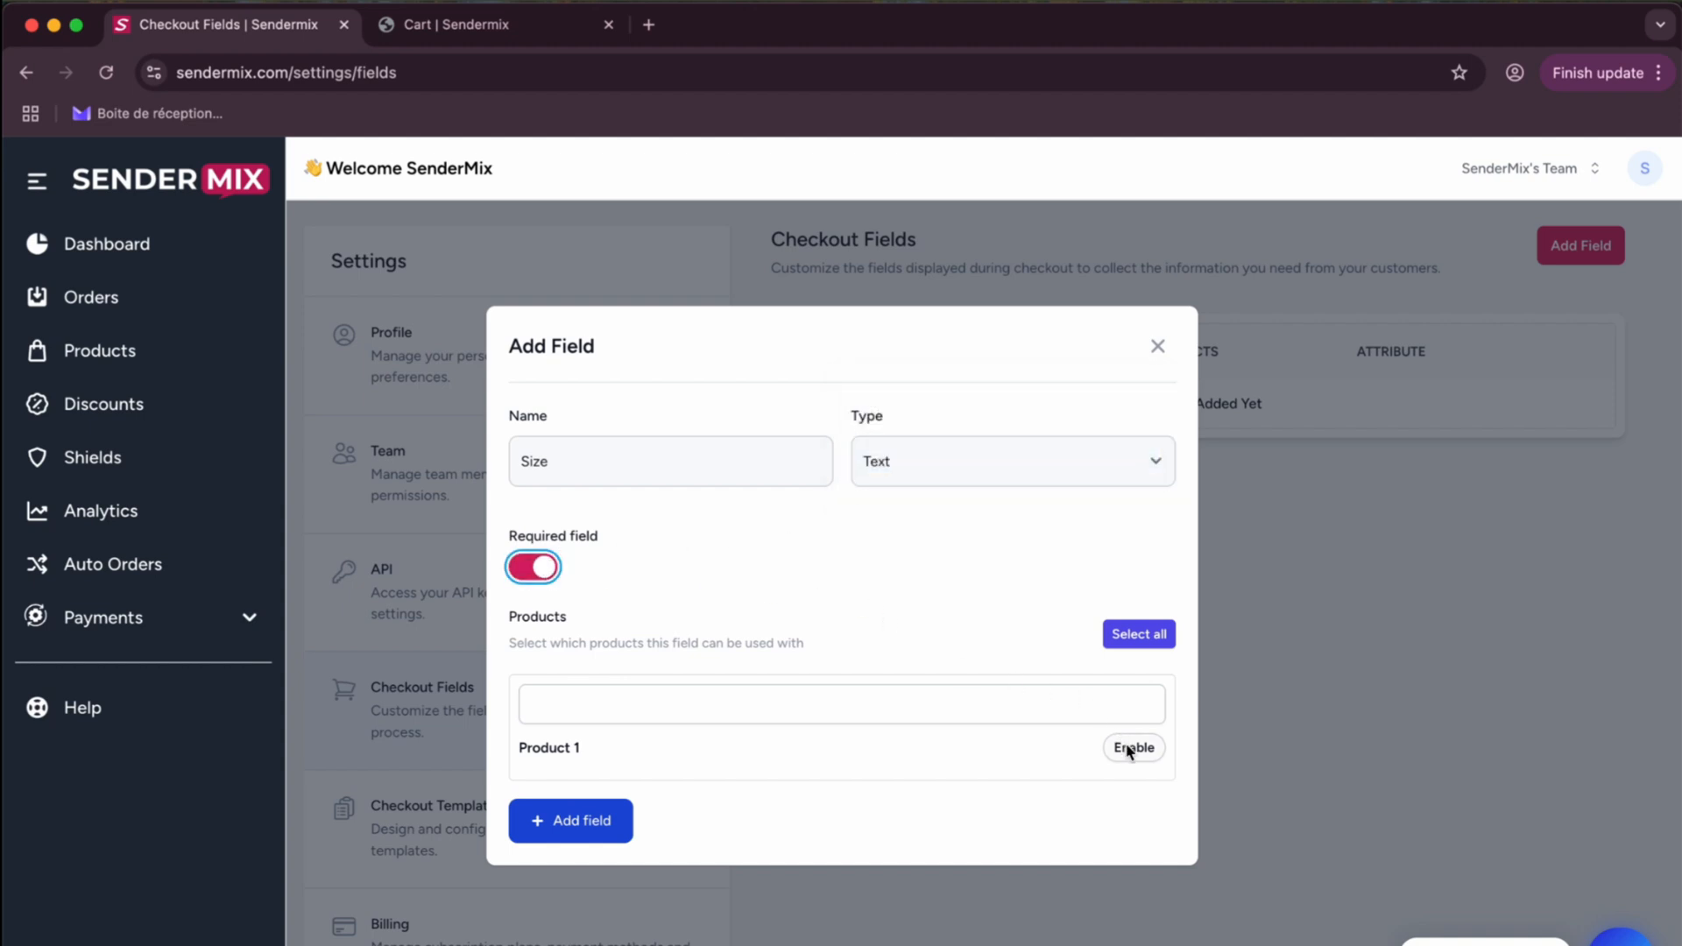
mouse_move(1005, 744)
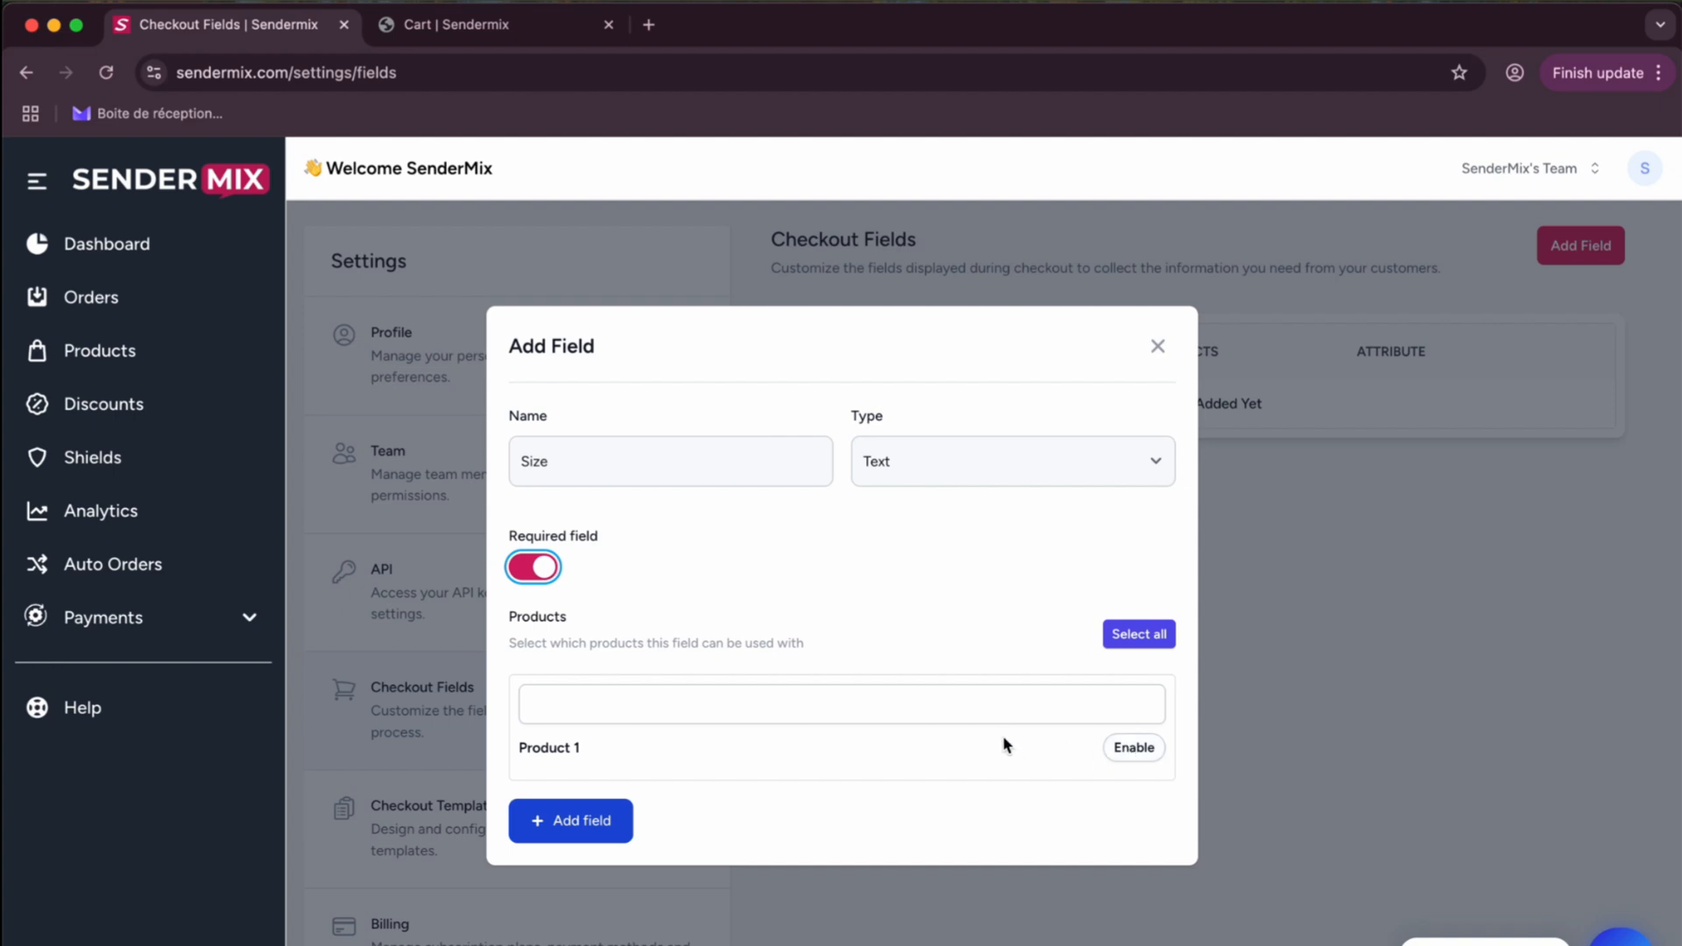
left_click(569, 820)
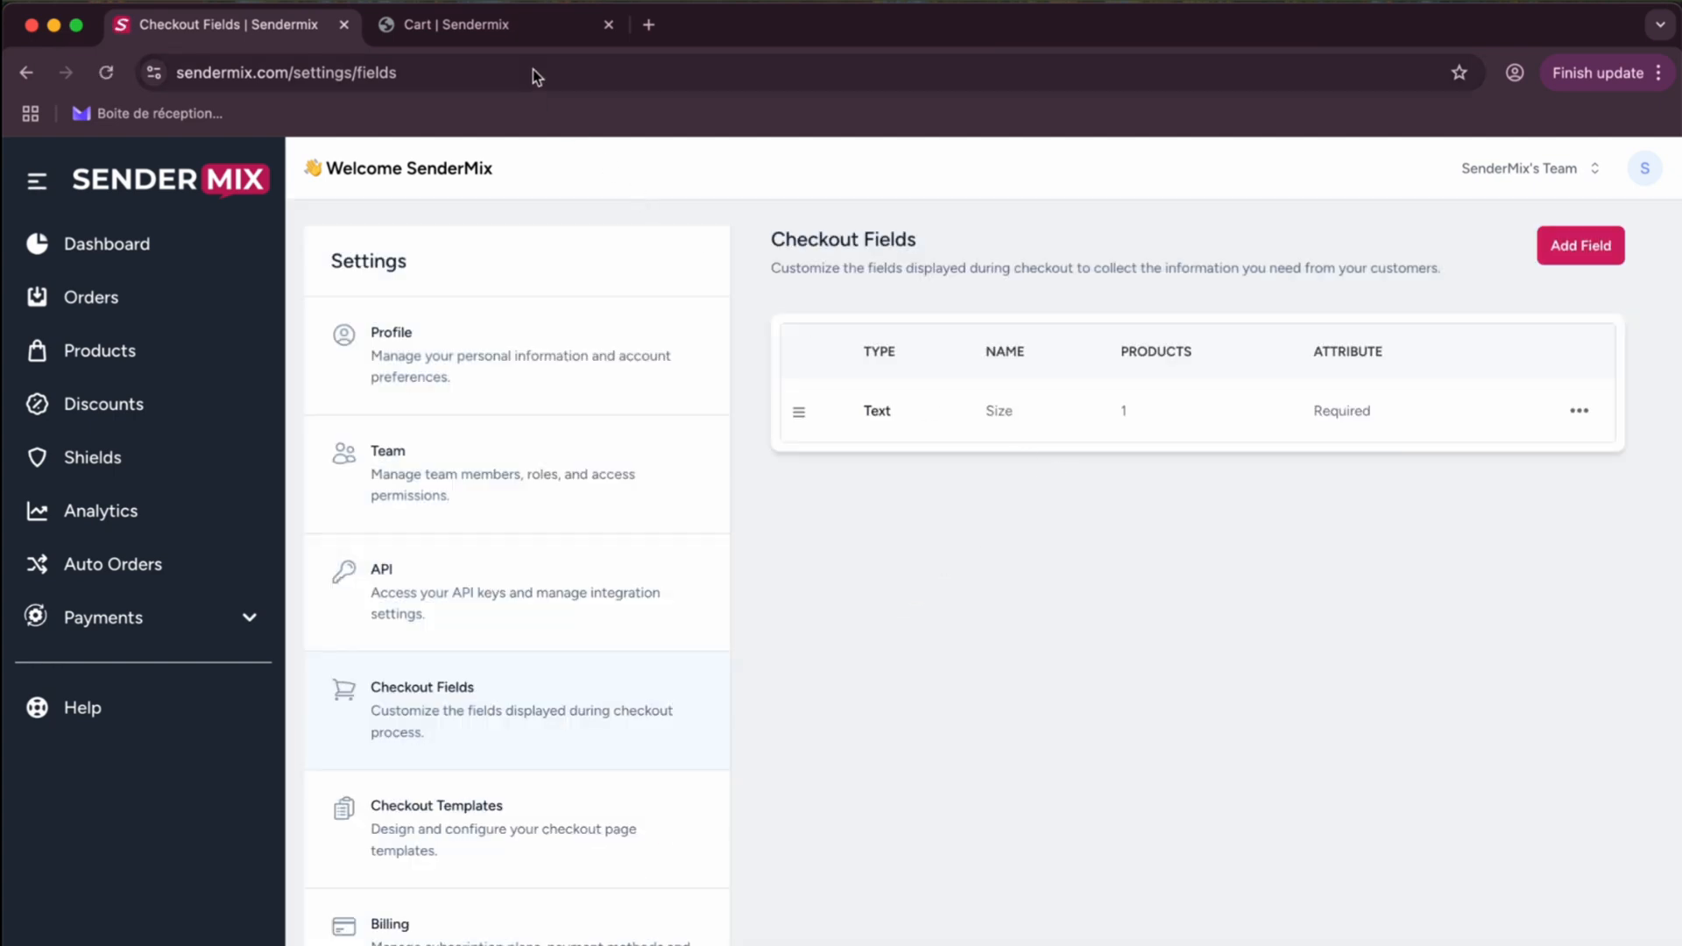
Reload the checkout tab and try the new Size field below Full name
left_click(472, 23)
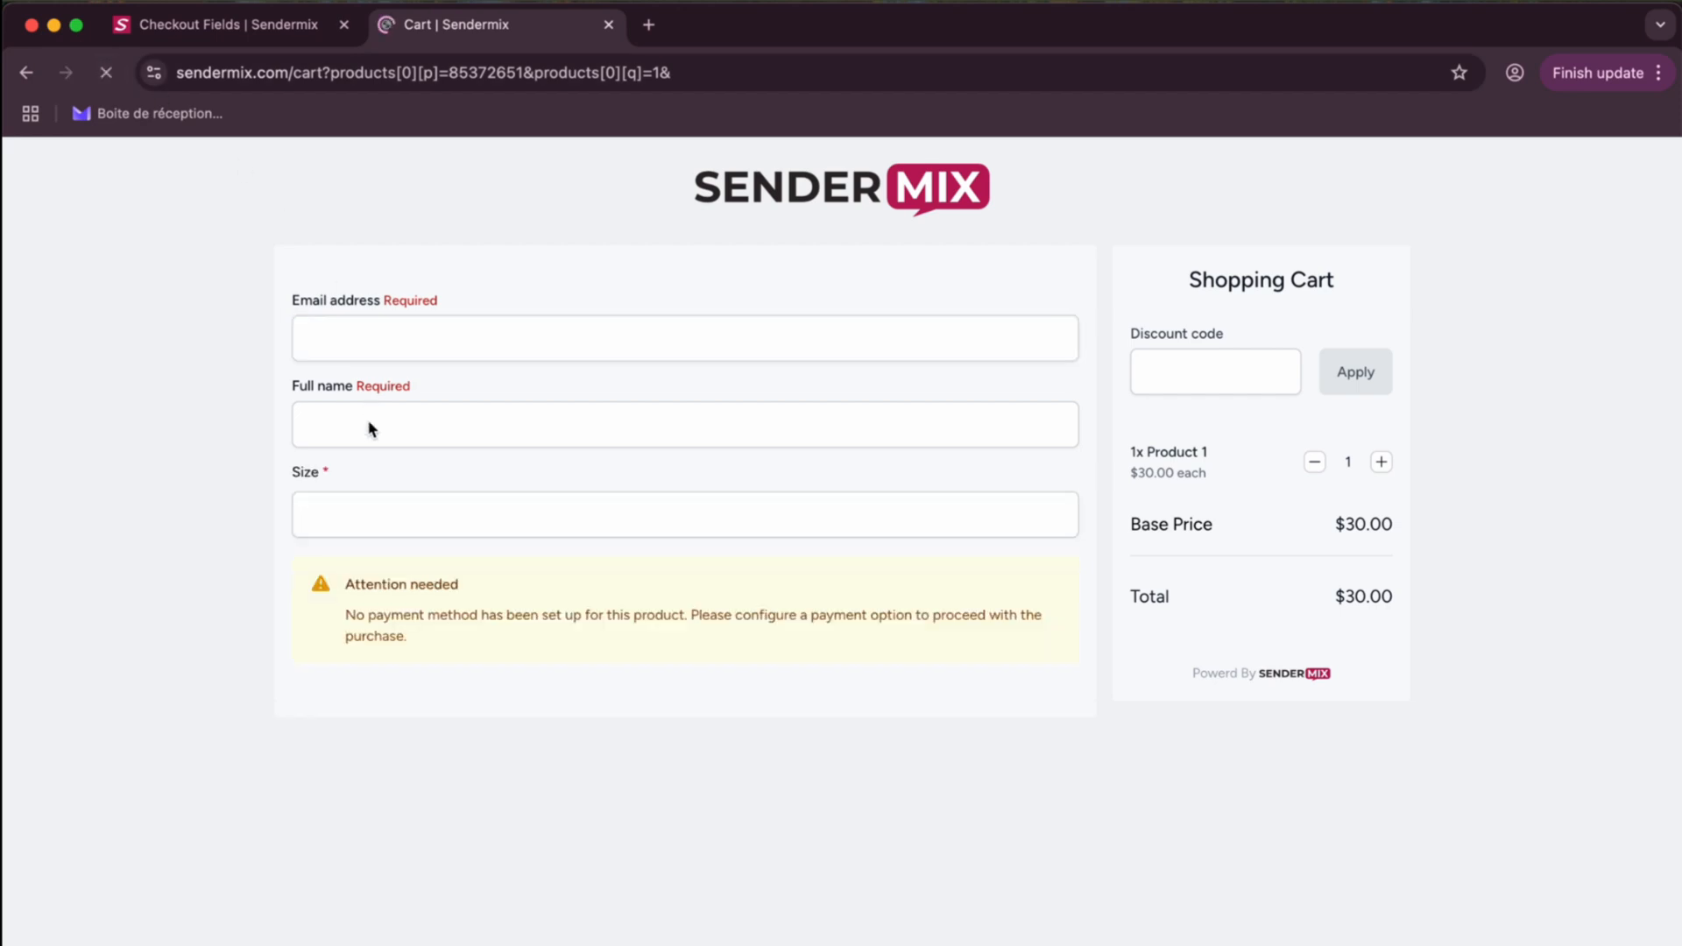
left_click(684, 515)
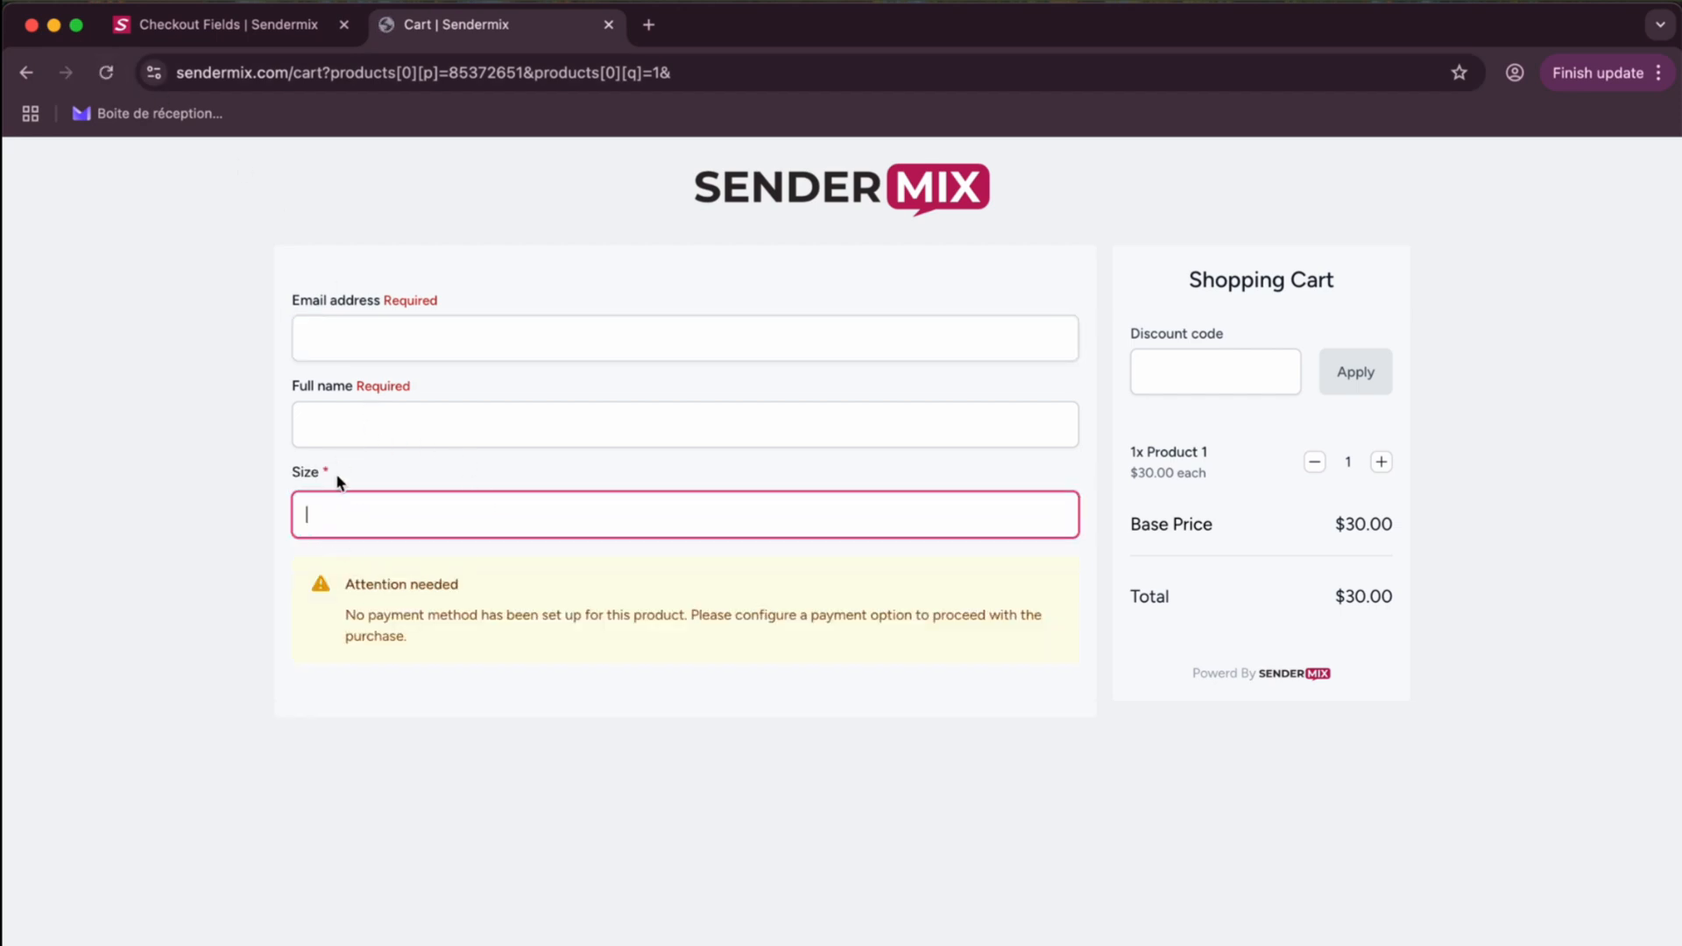
mouse_move(343, 473)
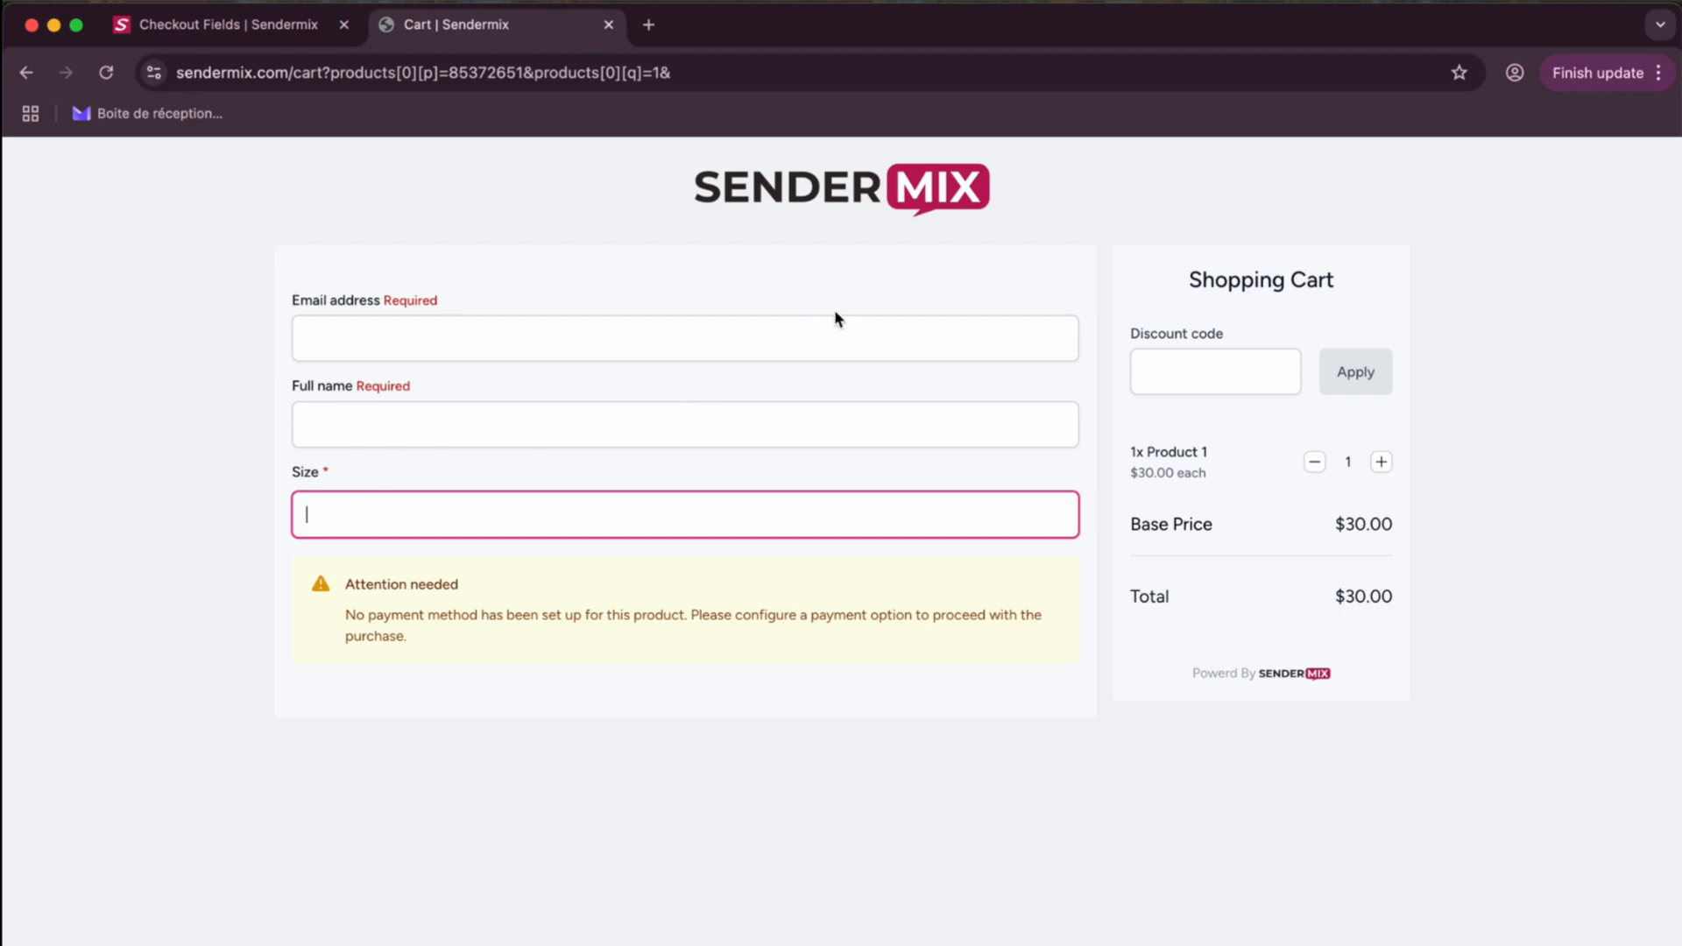
mouse_move(1060, 100)
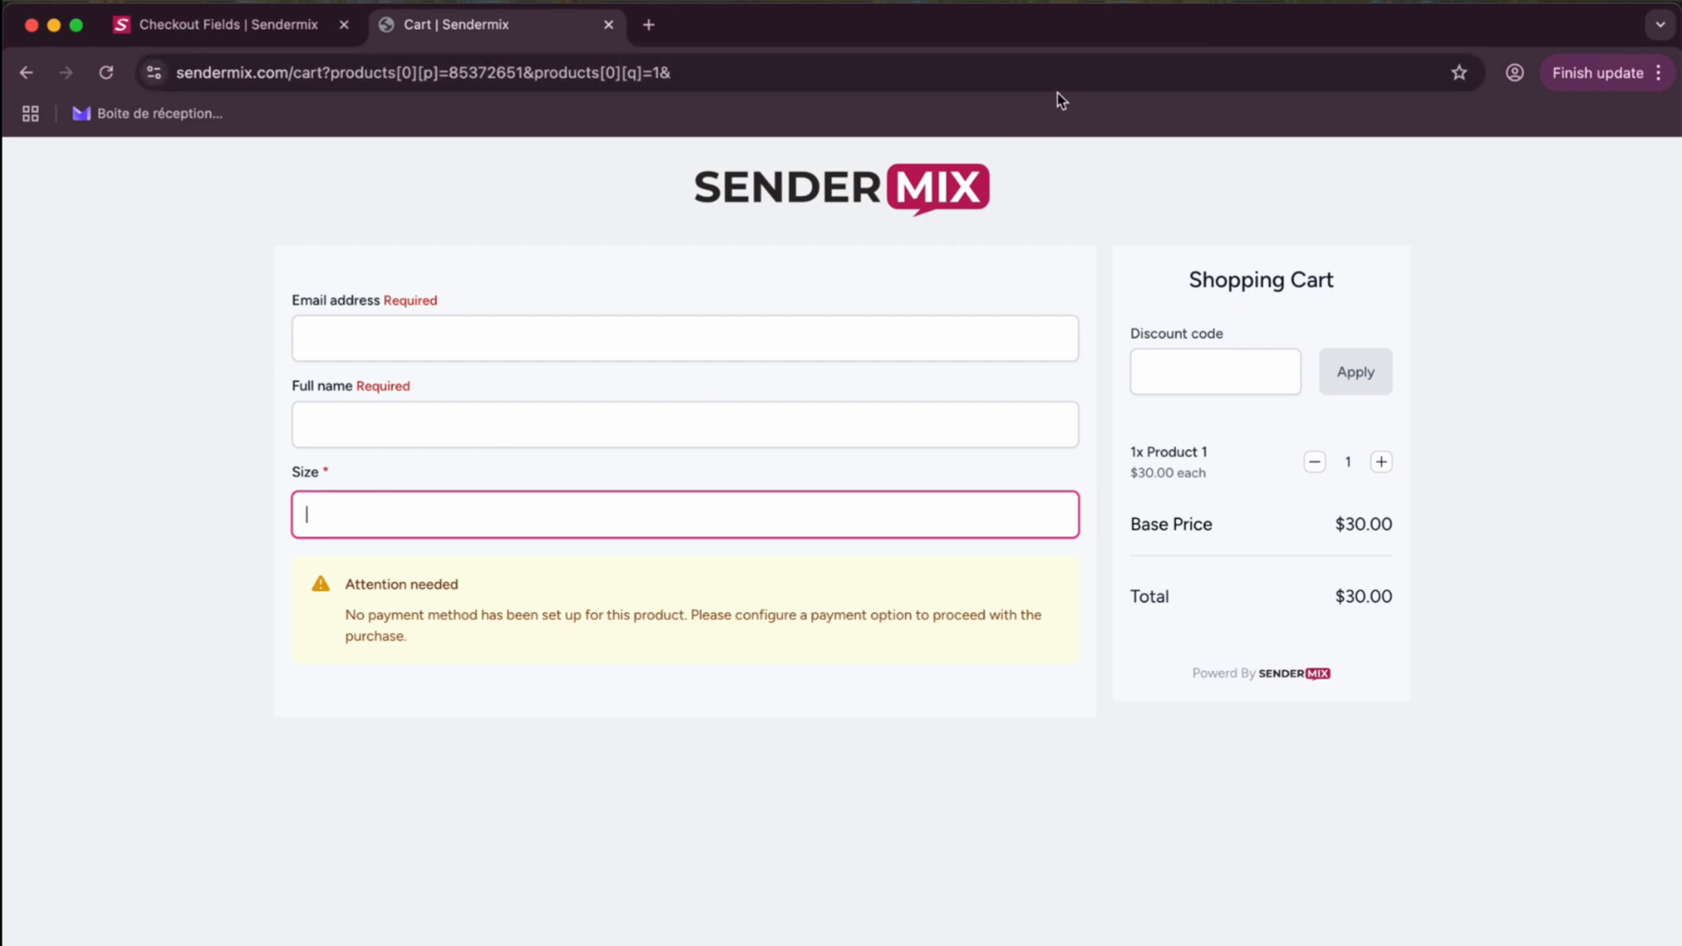